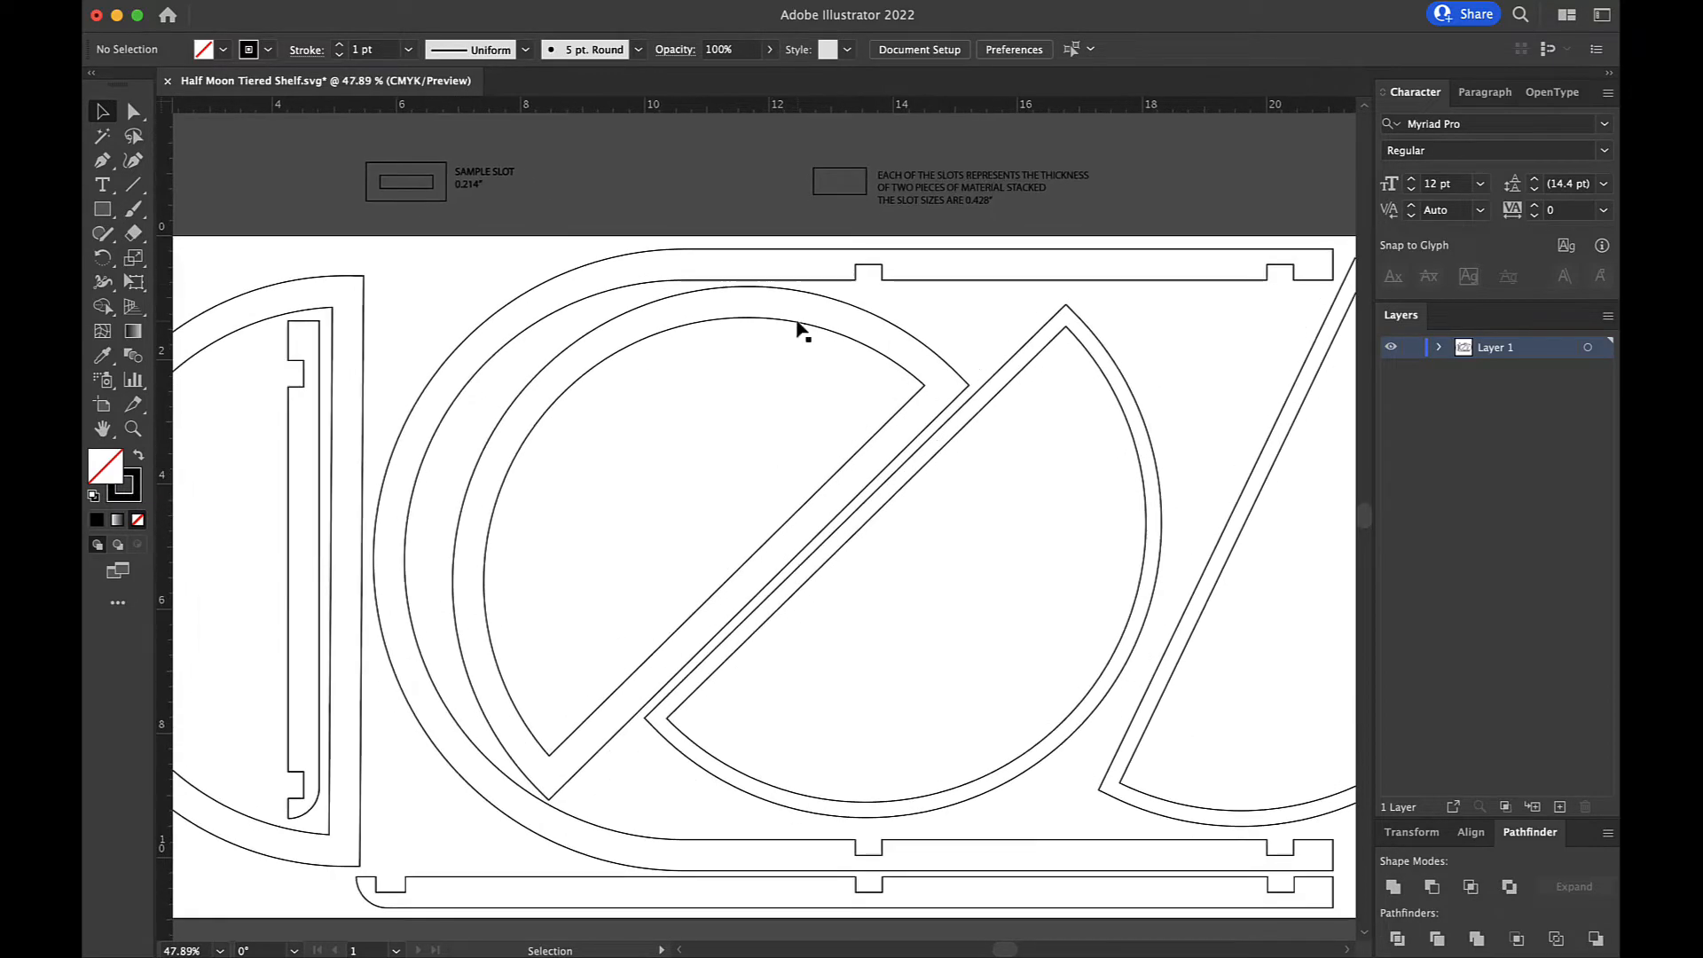
pyautogui.moveTo(885, 293)
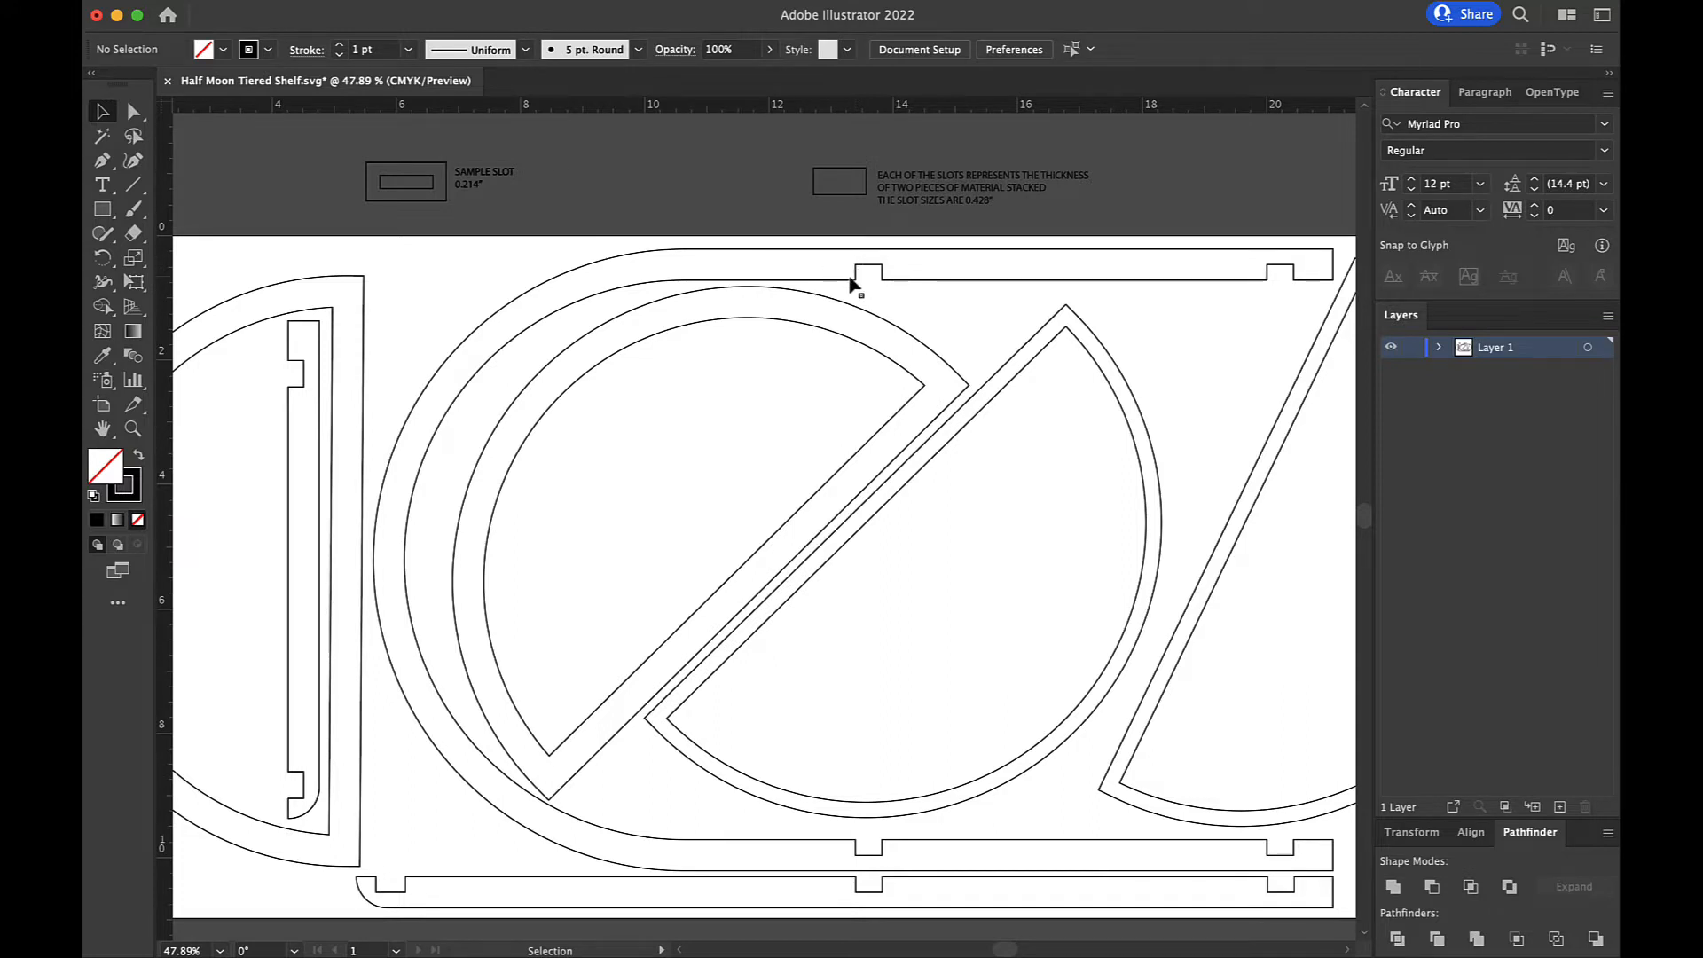
pyautogui.moveTo(858, 301)
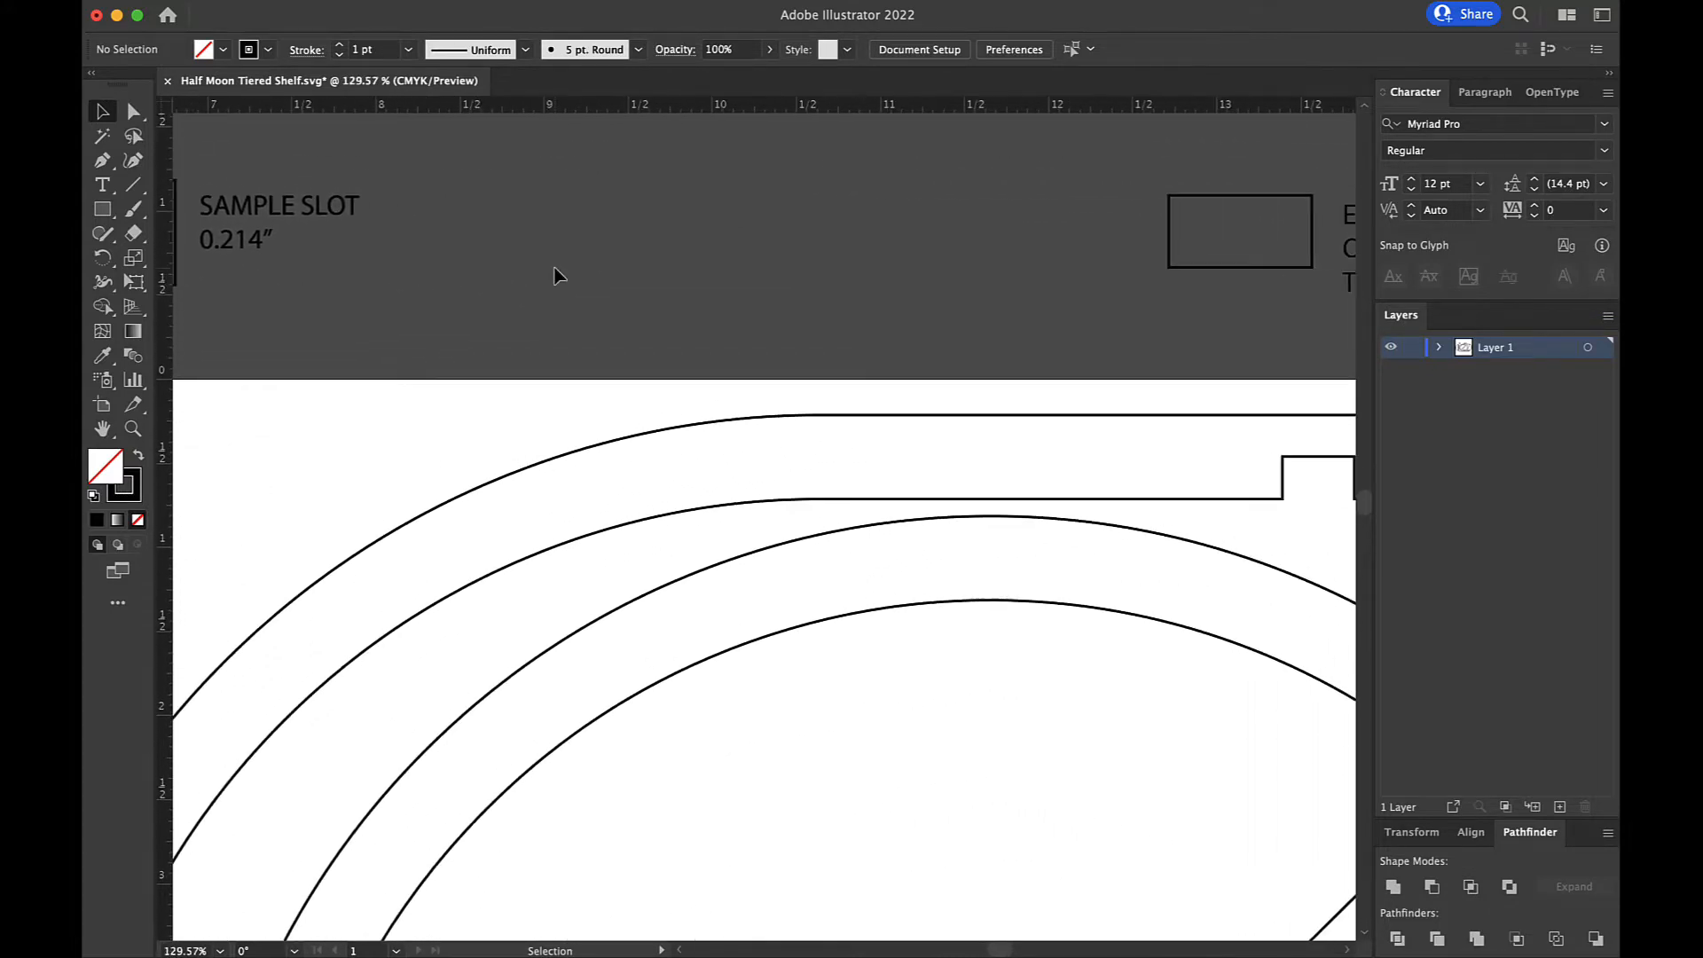
# - Test-fit the upright 0.428" slot rectangle over the top slot, then return it beside the note
pyautogui.hscroll(3)
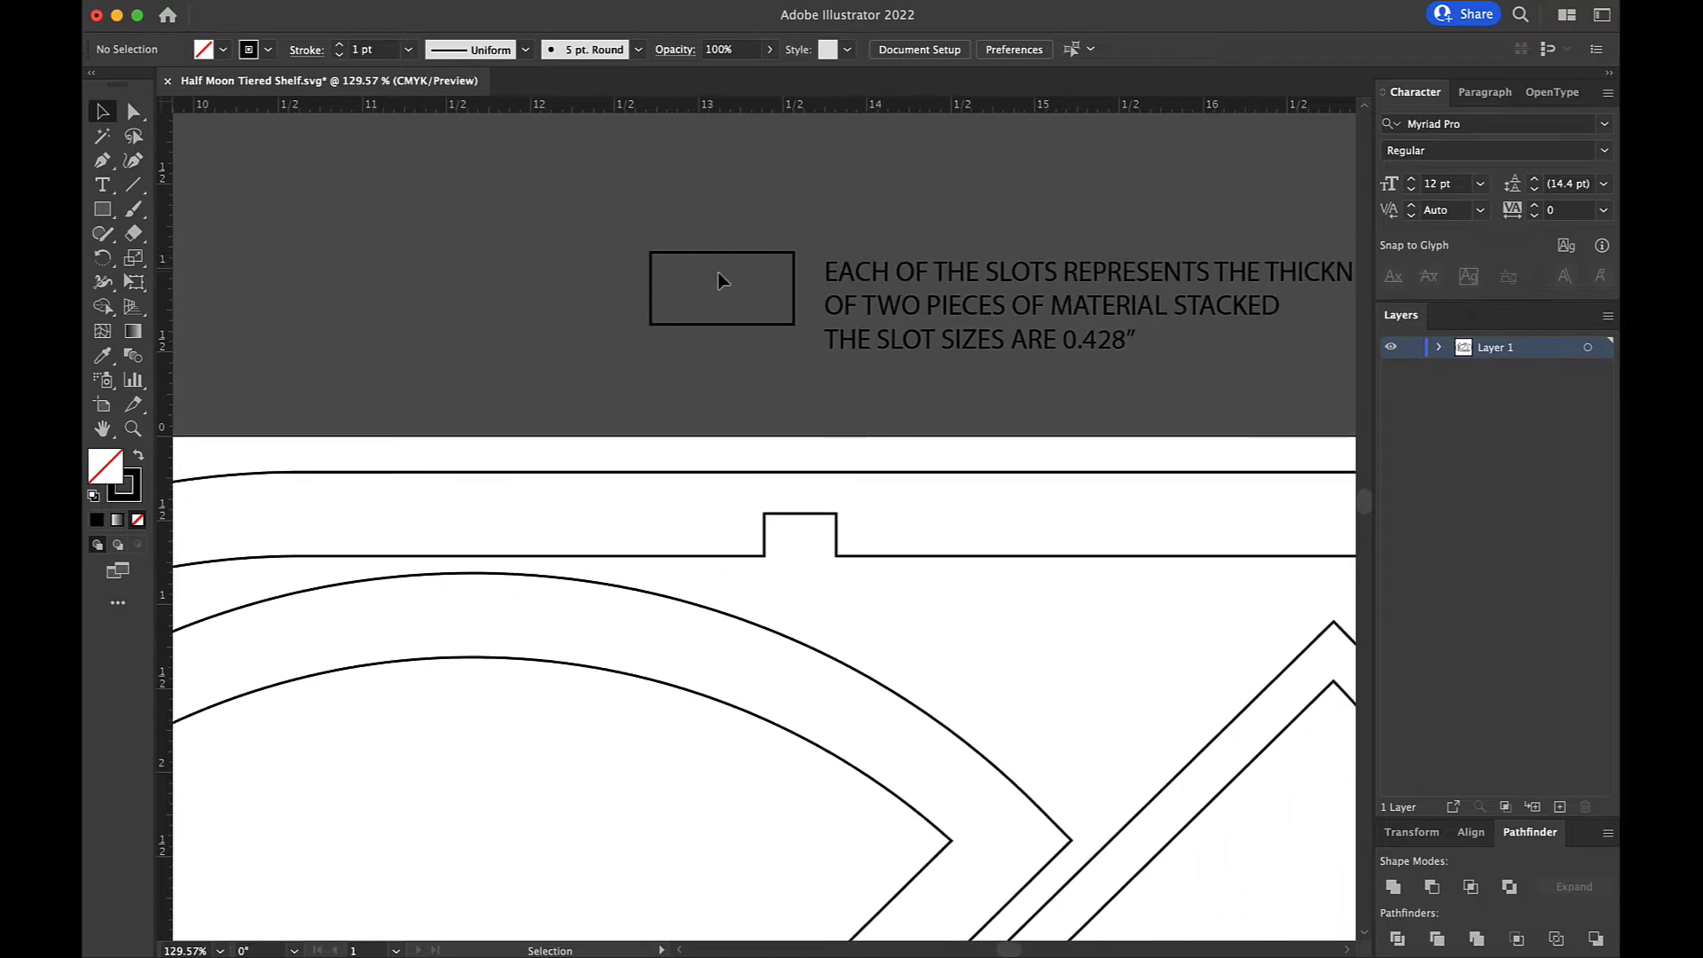
pyautogui.moveTo(717, 296)
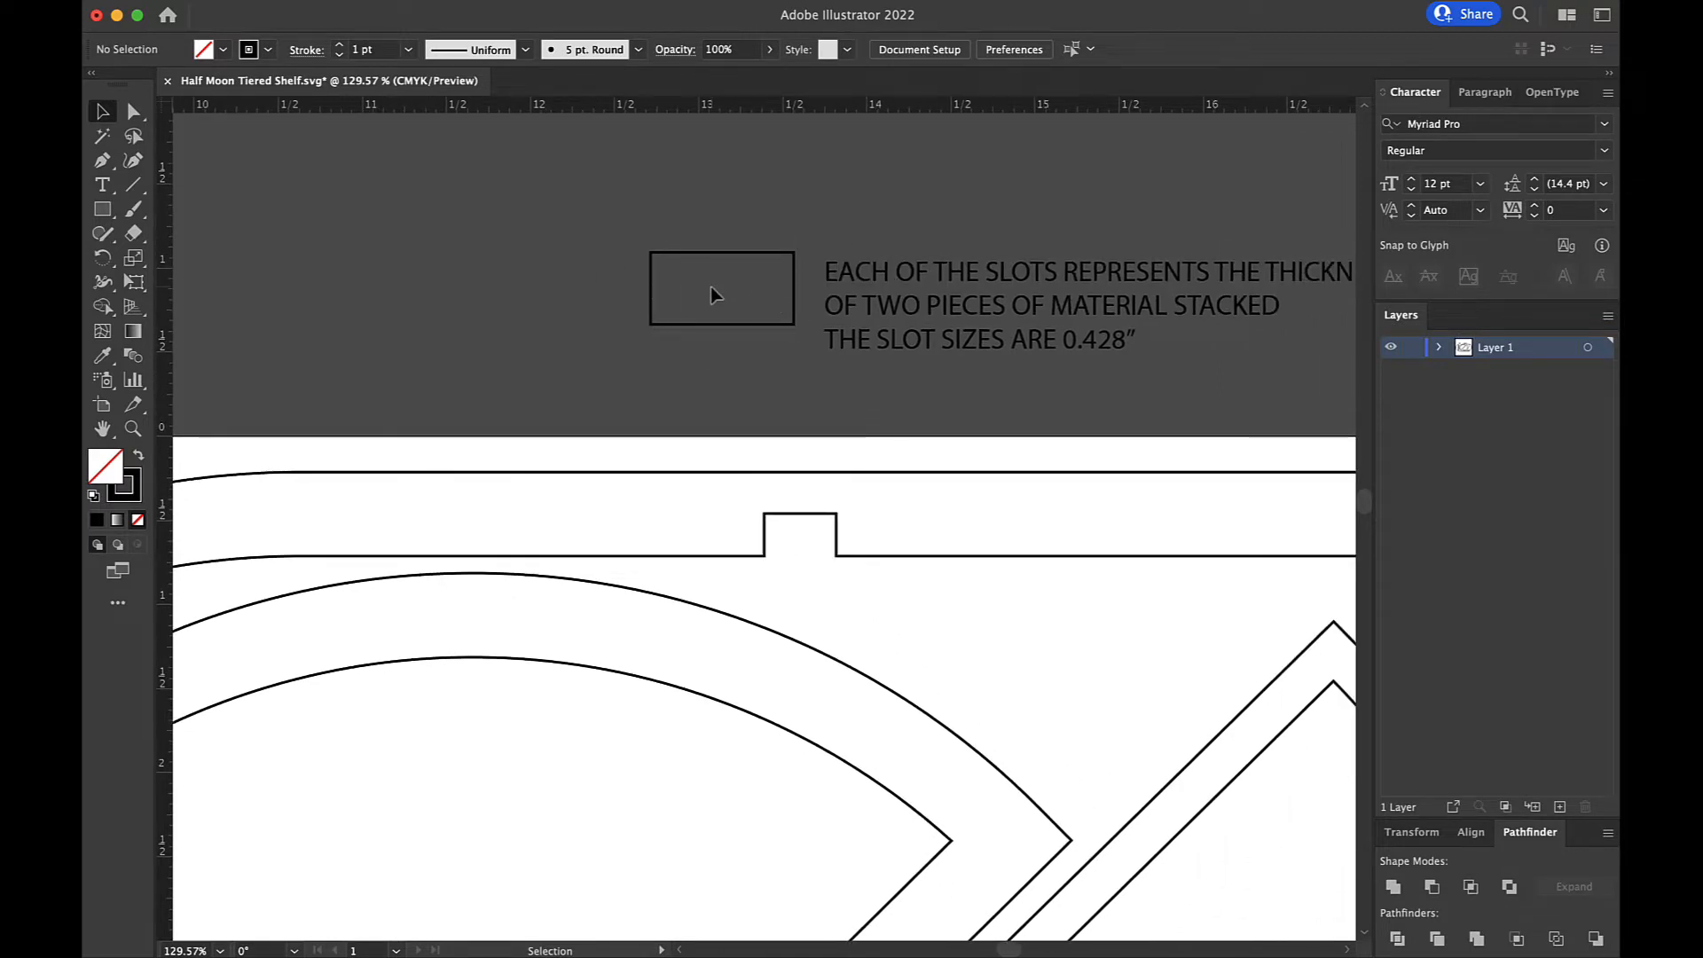
pyautogui.moveTo(648, 285)
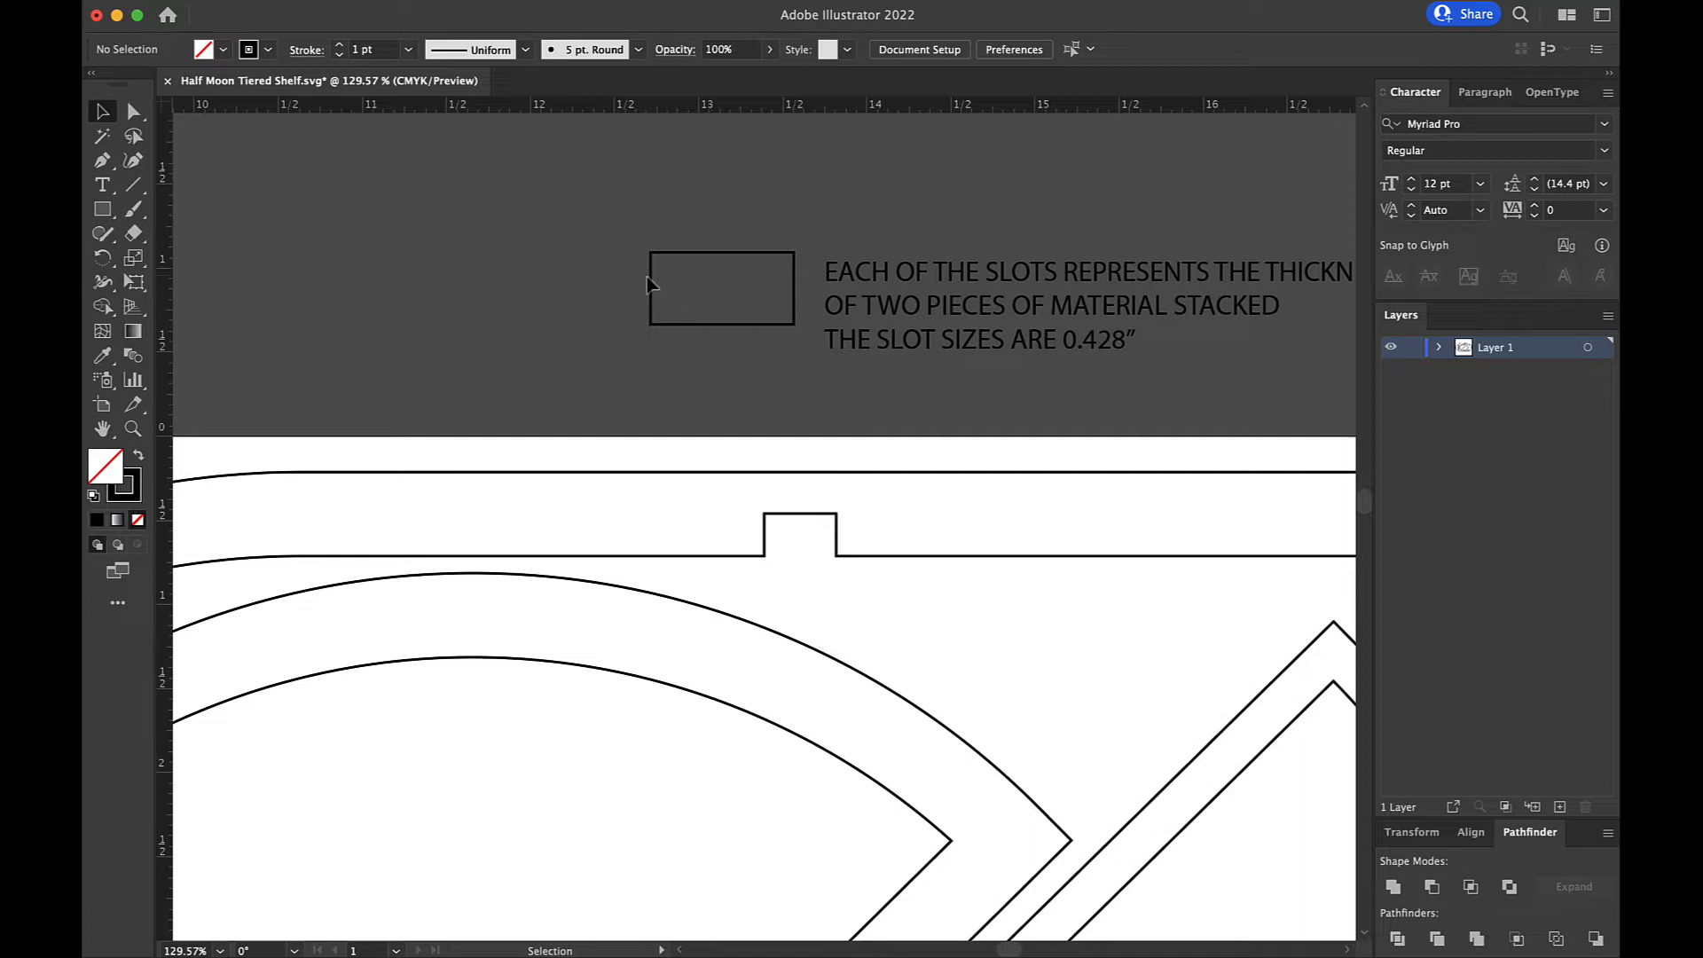
pyautogui.click(720, 287)
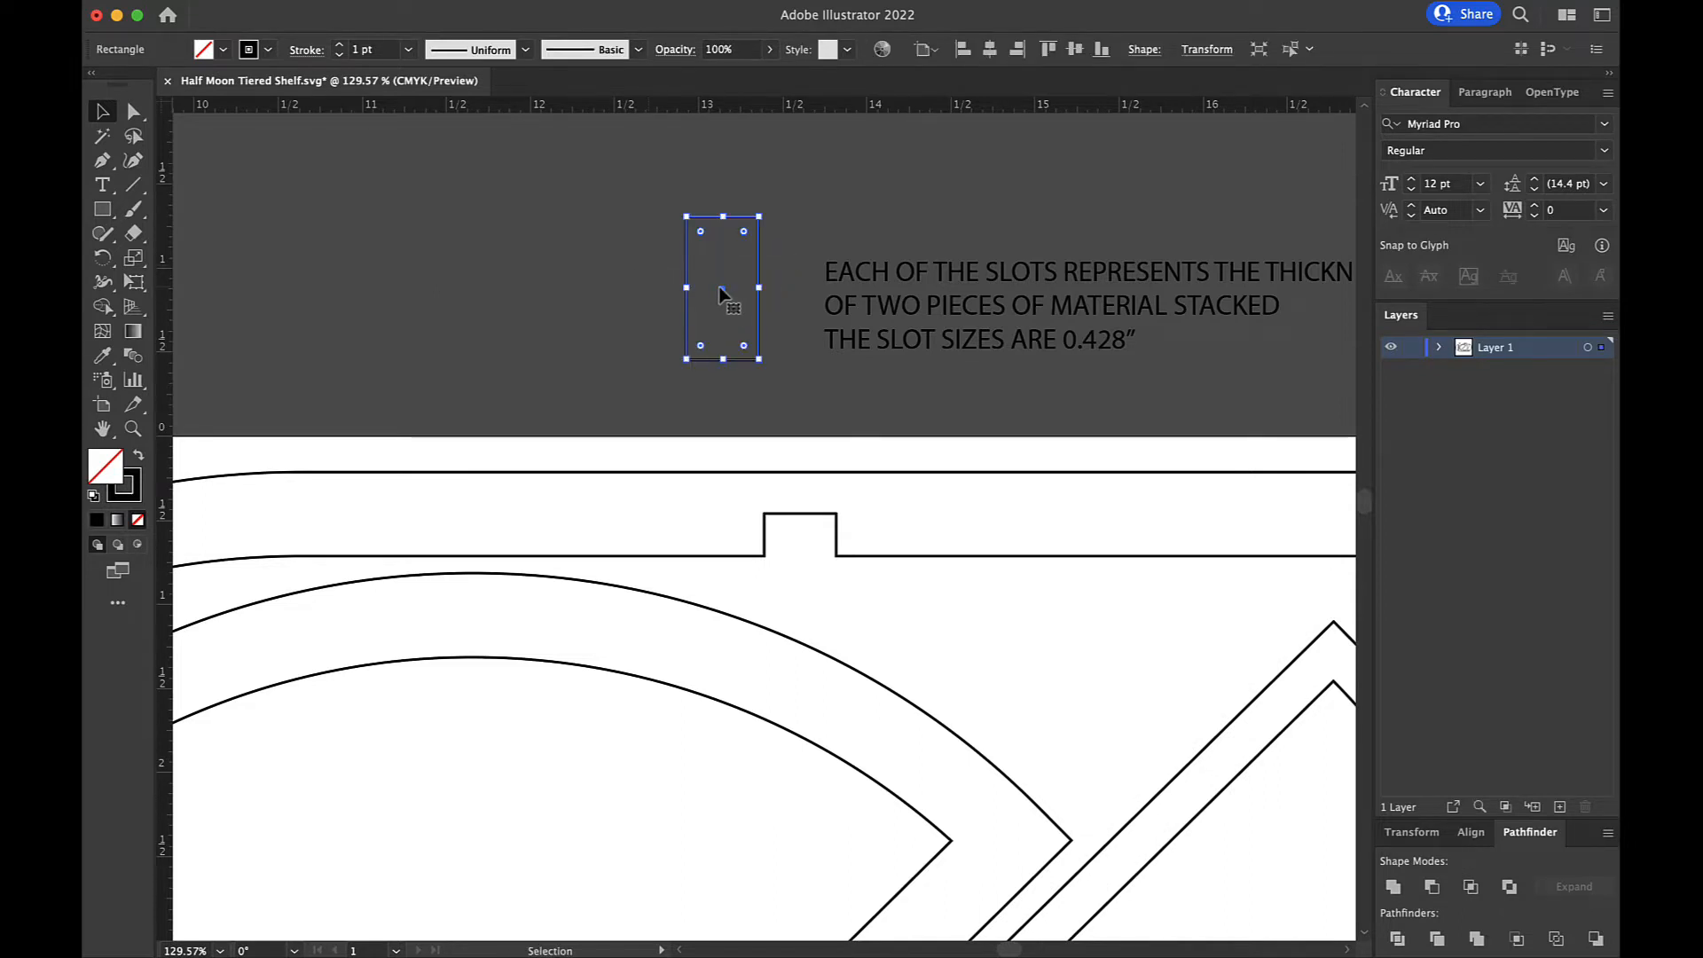
pyautogui.moveTo(722, 288); pyautogui.dragTo(800, 586)
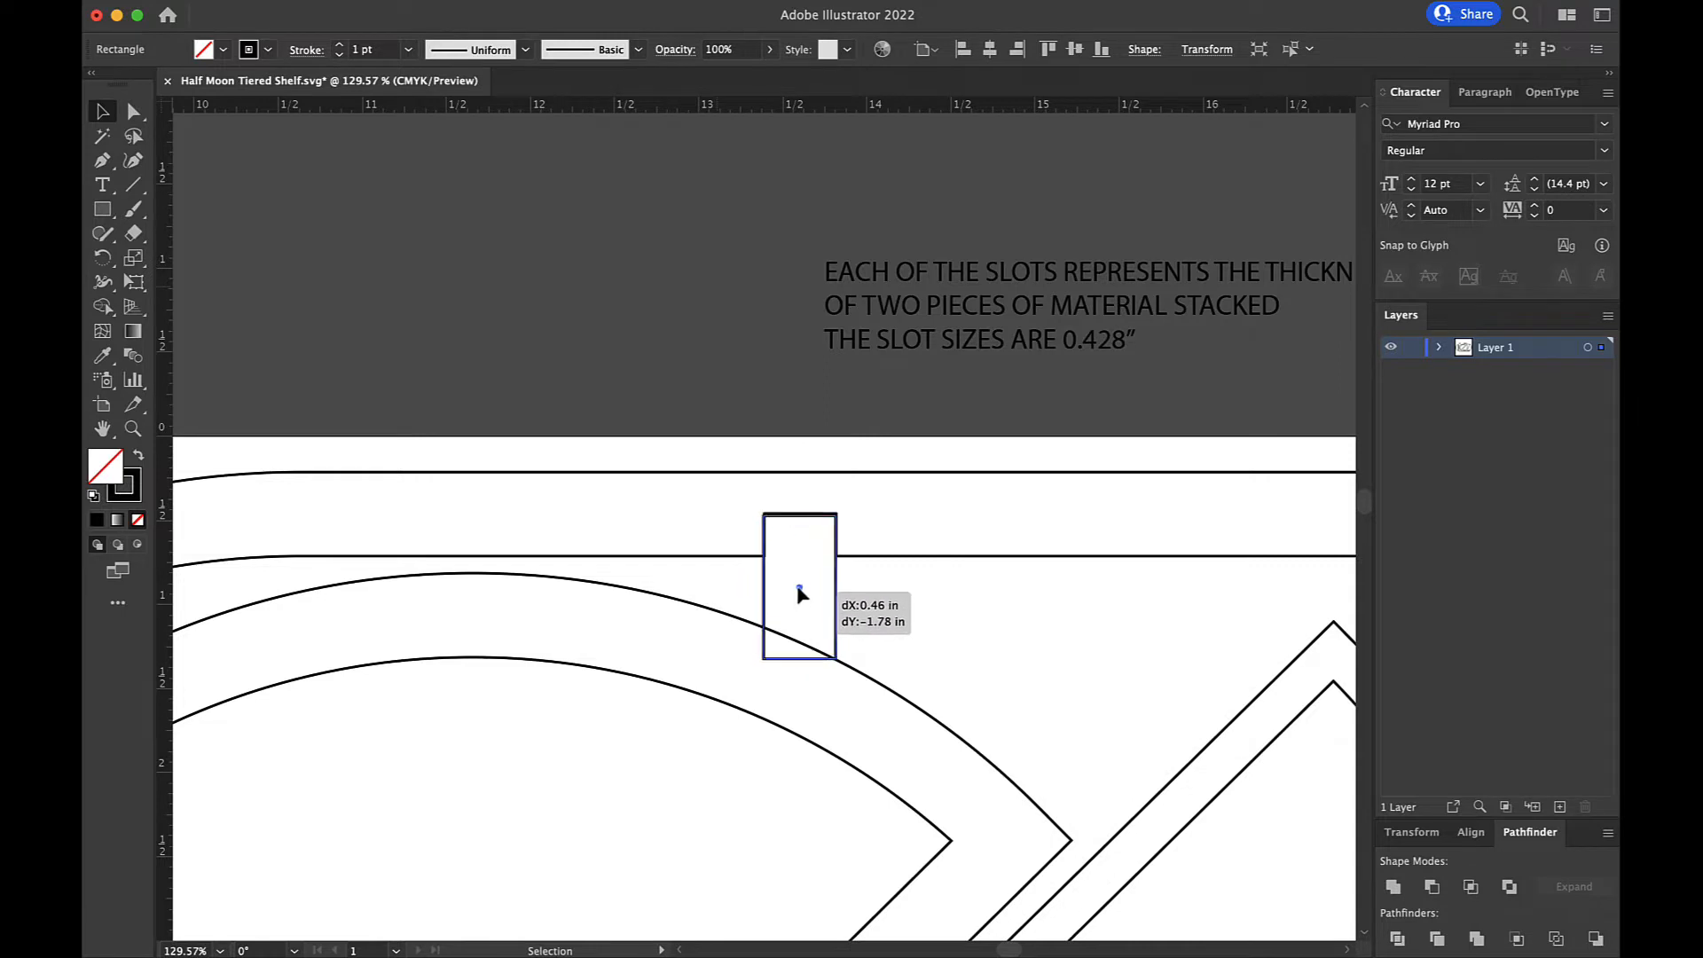
pyautogui.moveTo(798, 595); pyautogui.dragTo(794, 580)
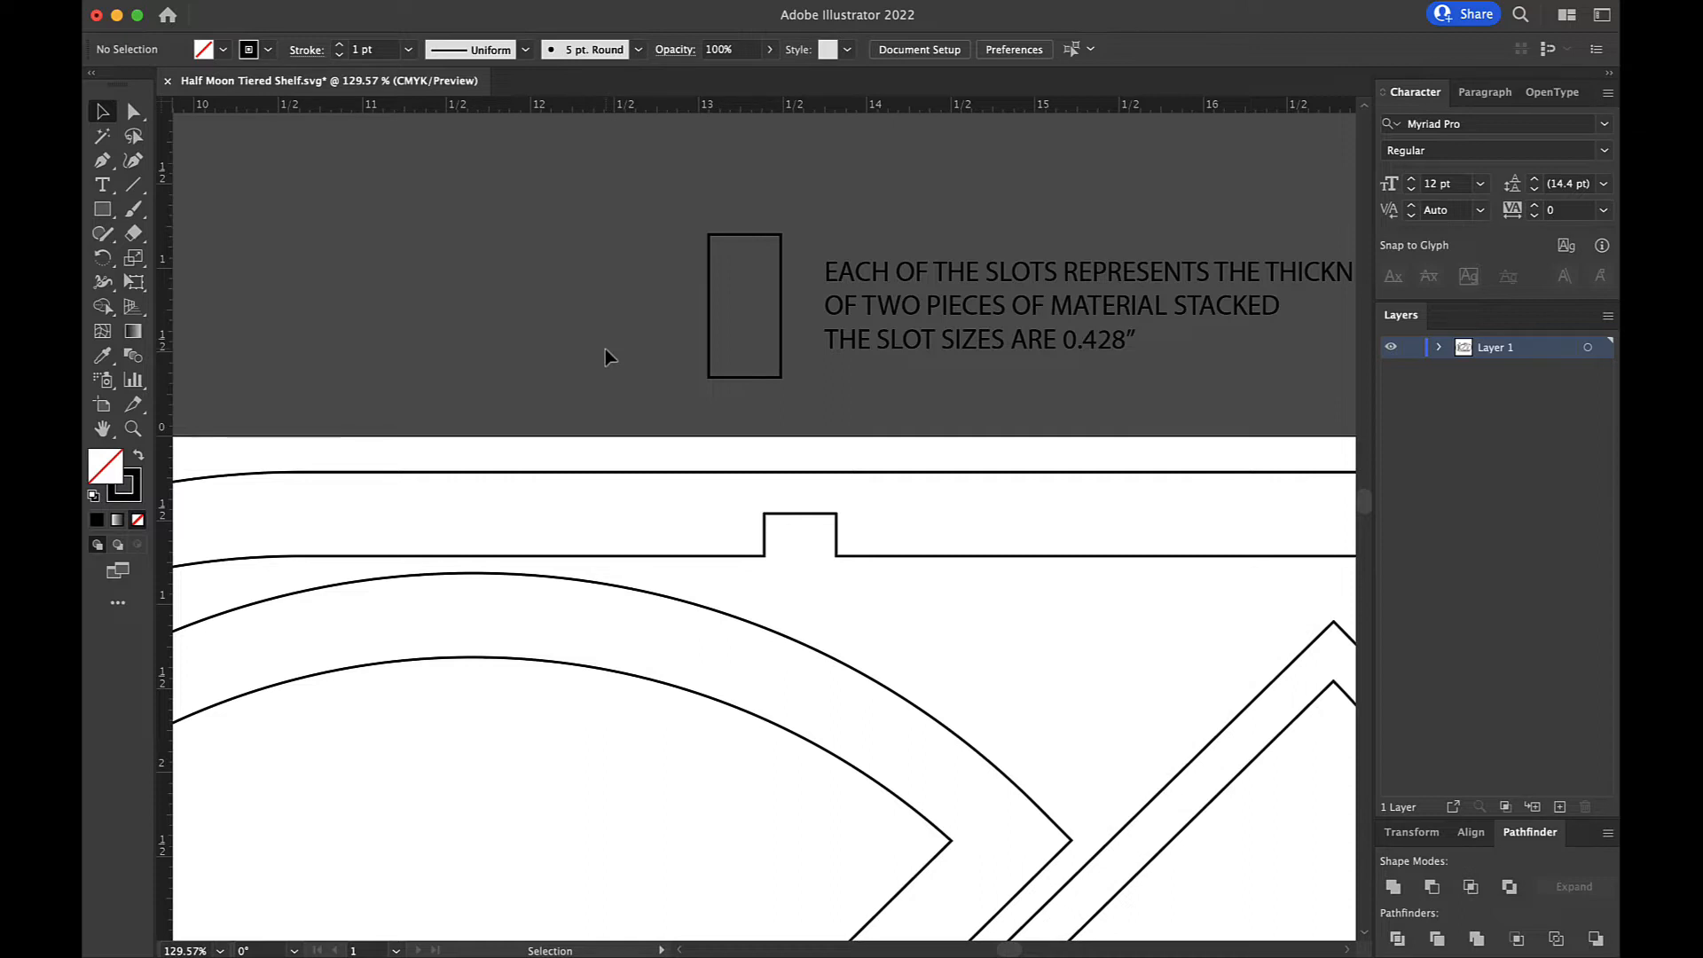
pyautogui.moveTo(505, 326)
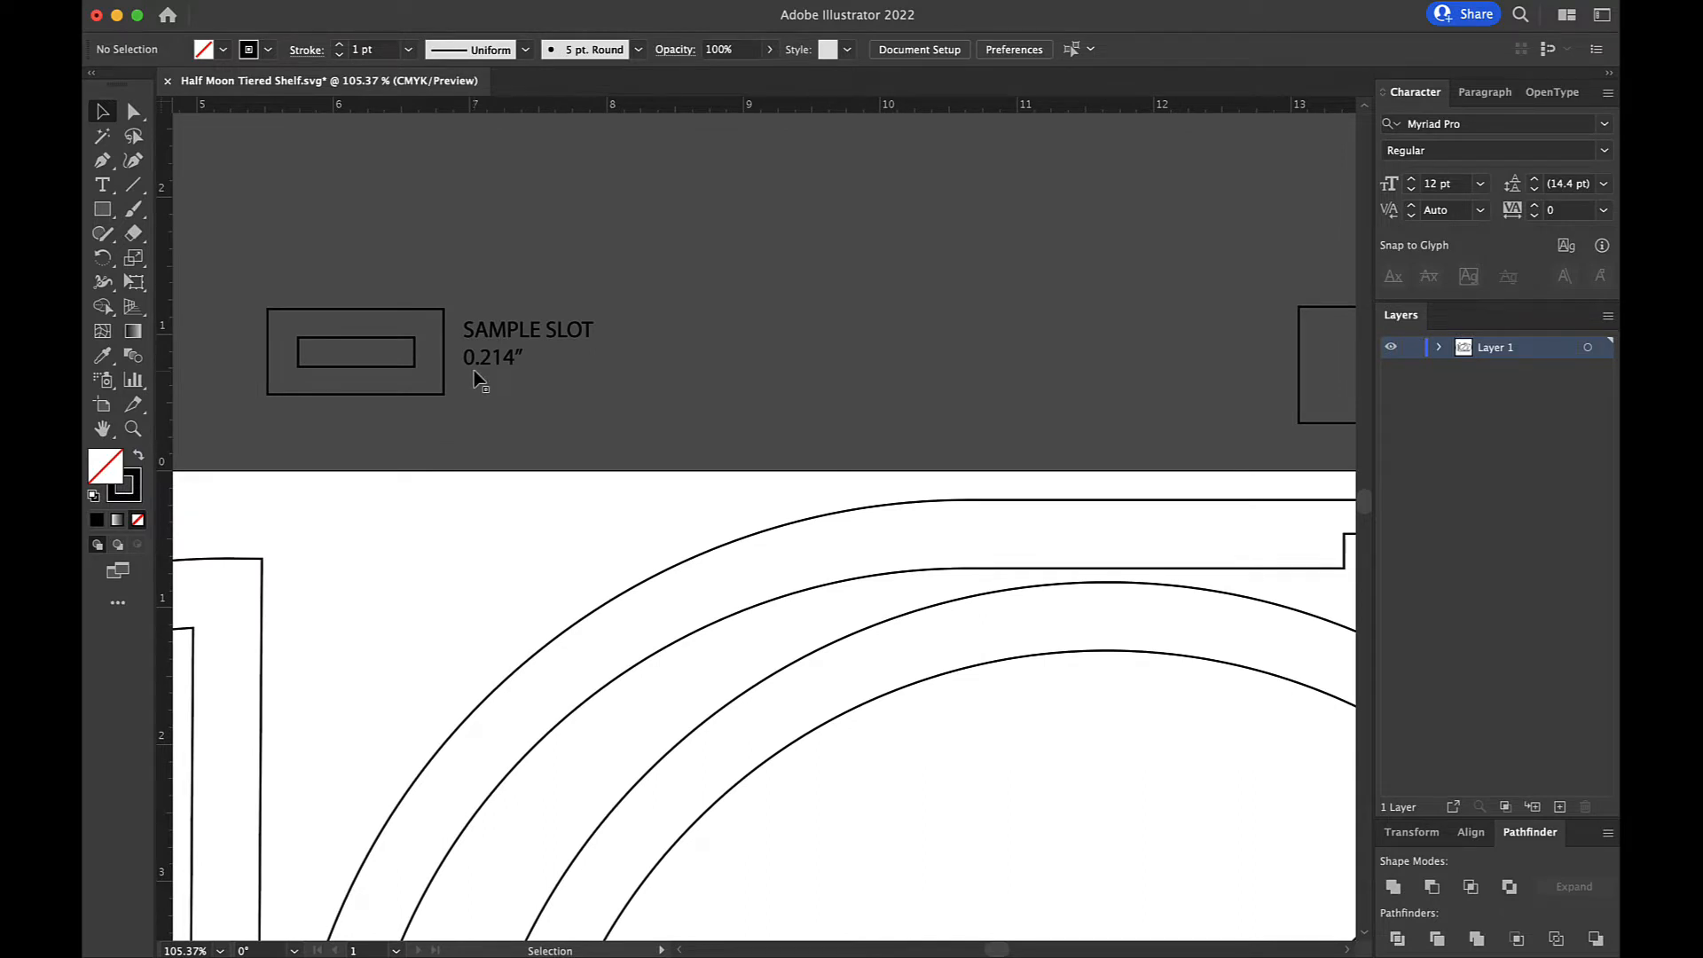
# - Start a '0.20' text note on the pasteboard near the sample slot
pyautogui.click(102, 184)
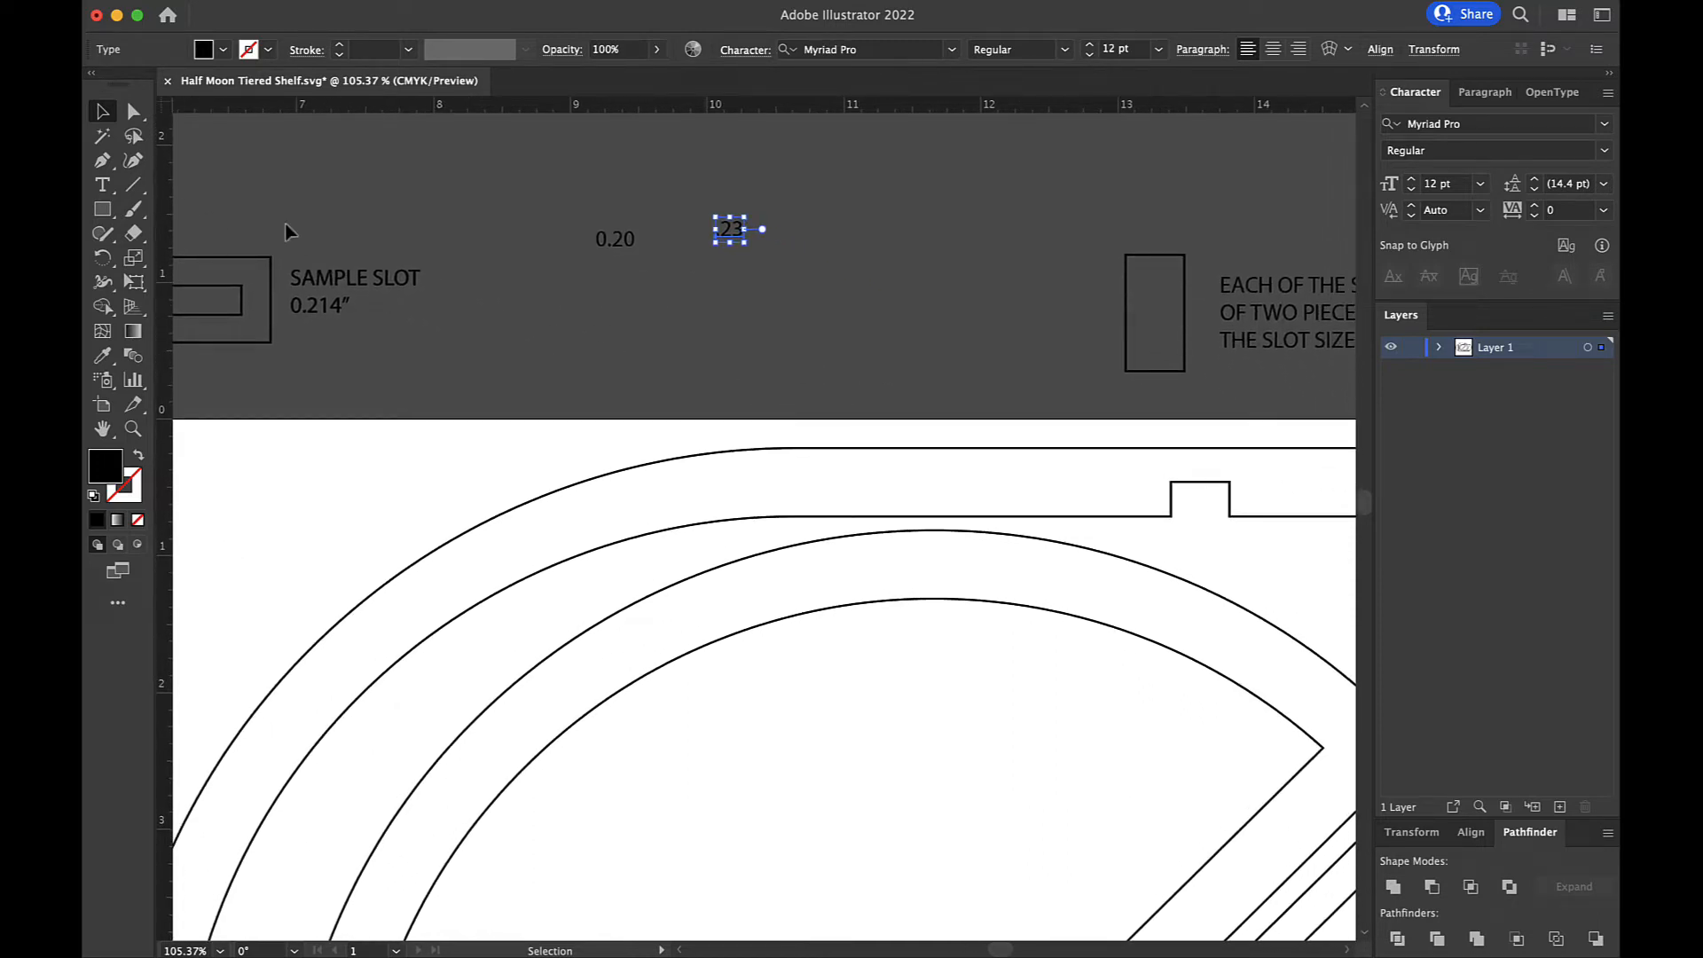
pyautogui.moveTo(545, 333)
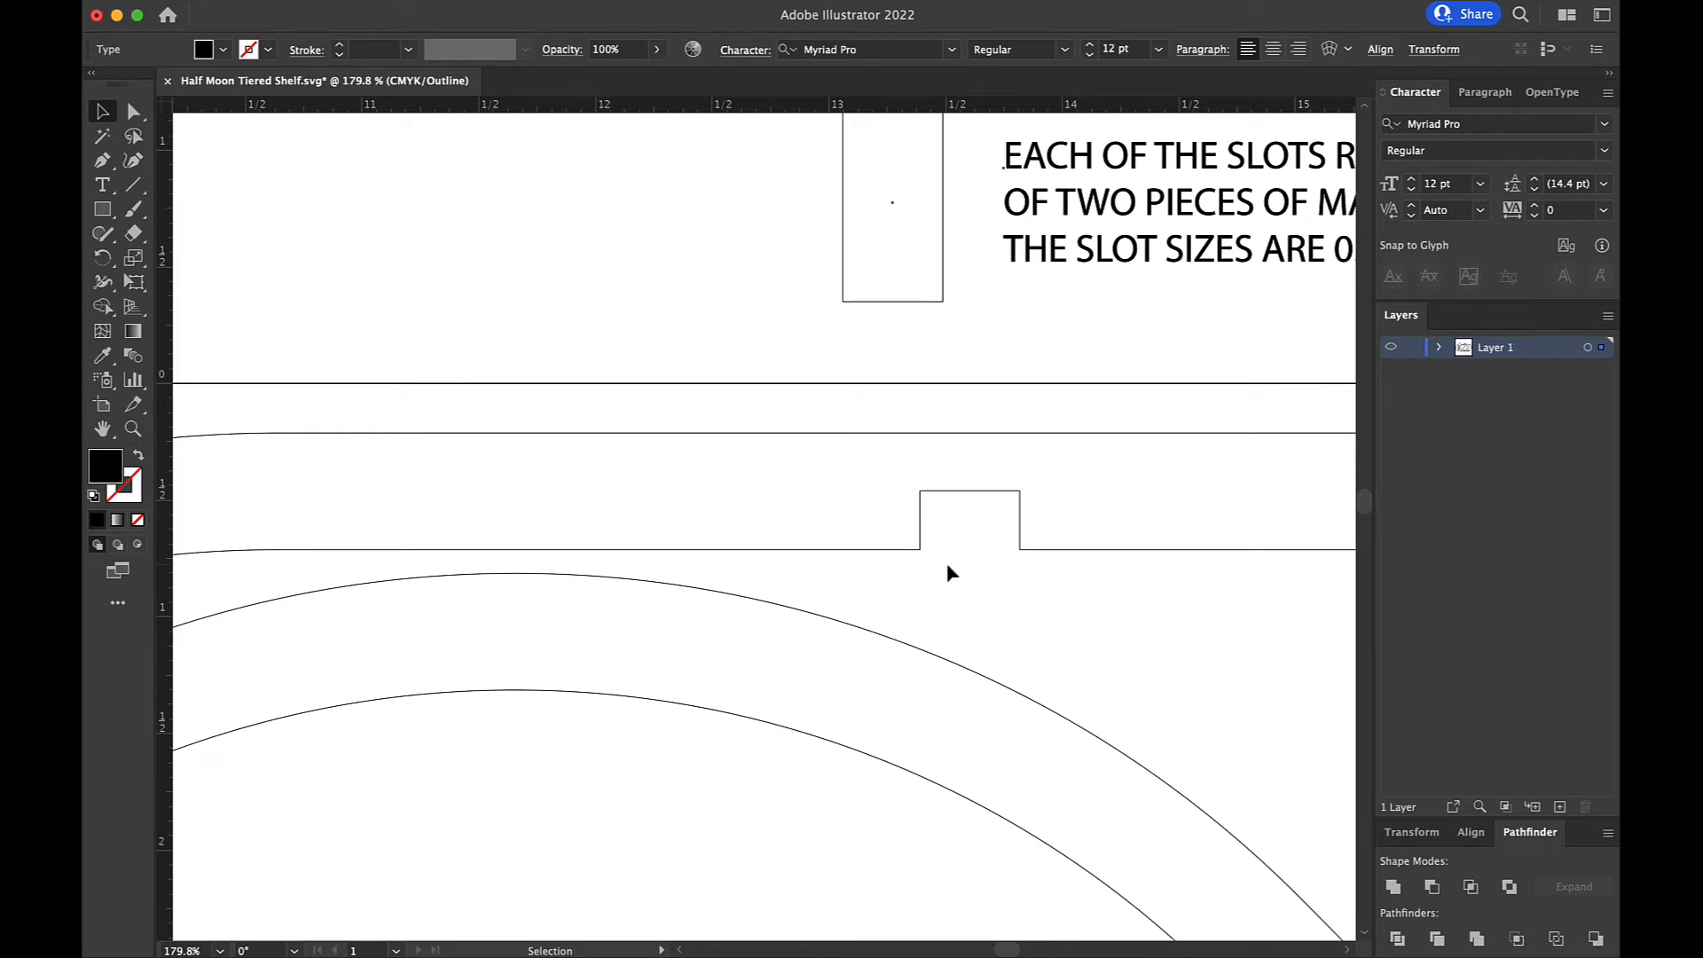
pyautogui.moveTo(858, 310)
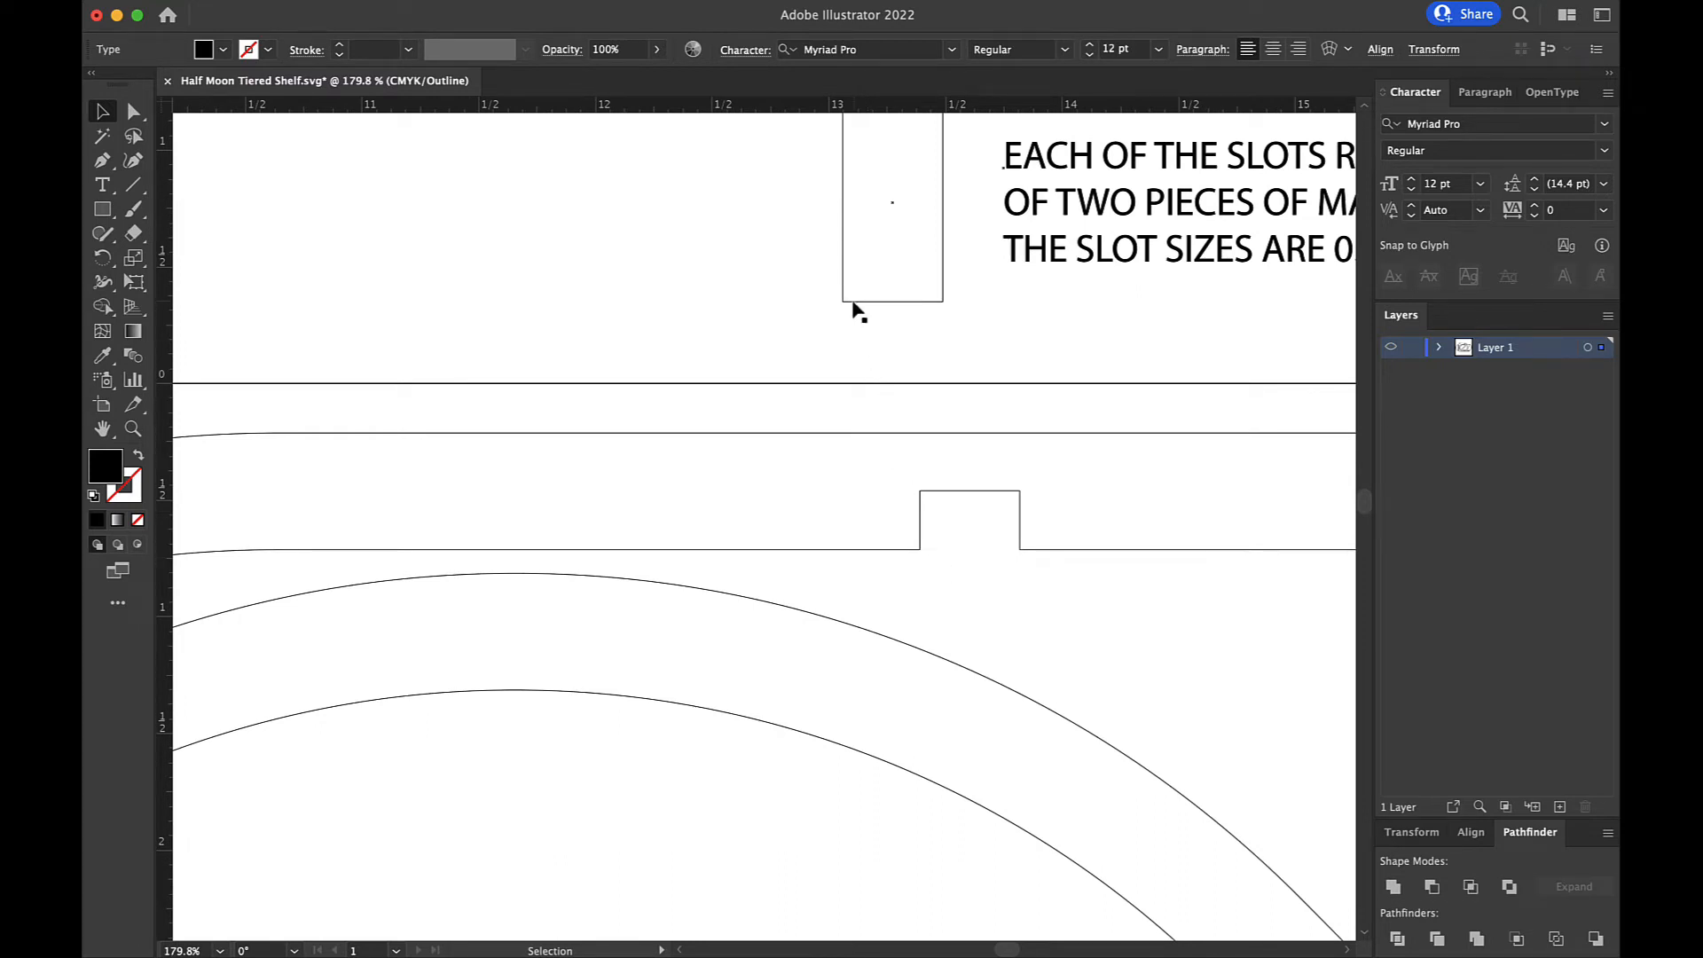
# - Move the 0.428" slot rectangle onto the top shelf notch and check its width
pyautogui.moveTo(890, 206); pyautogui.dragTo(806, 344)
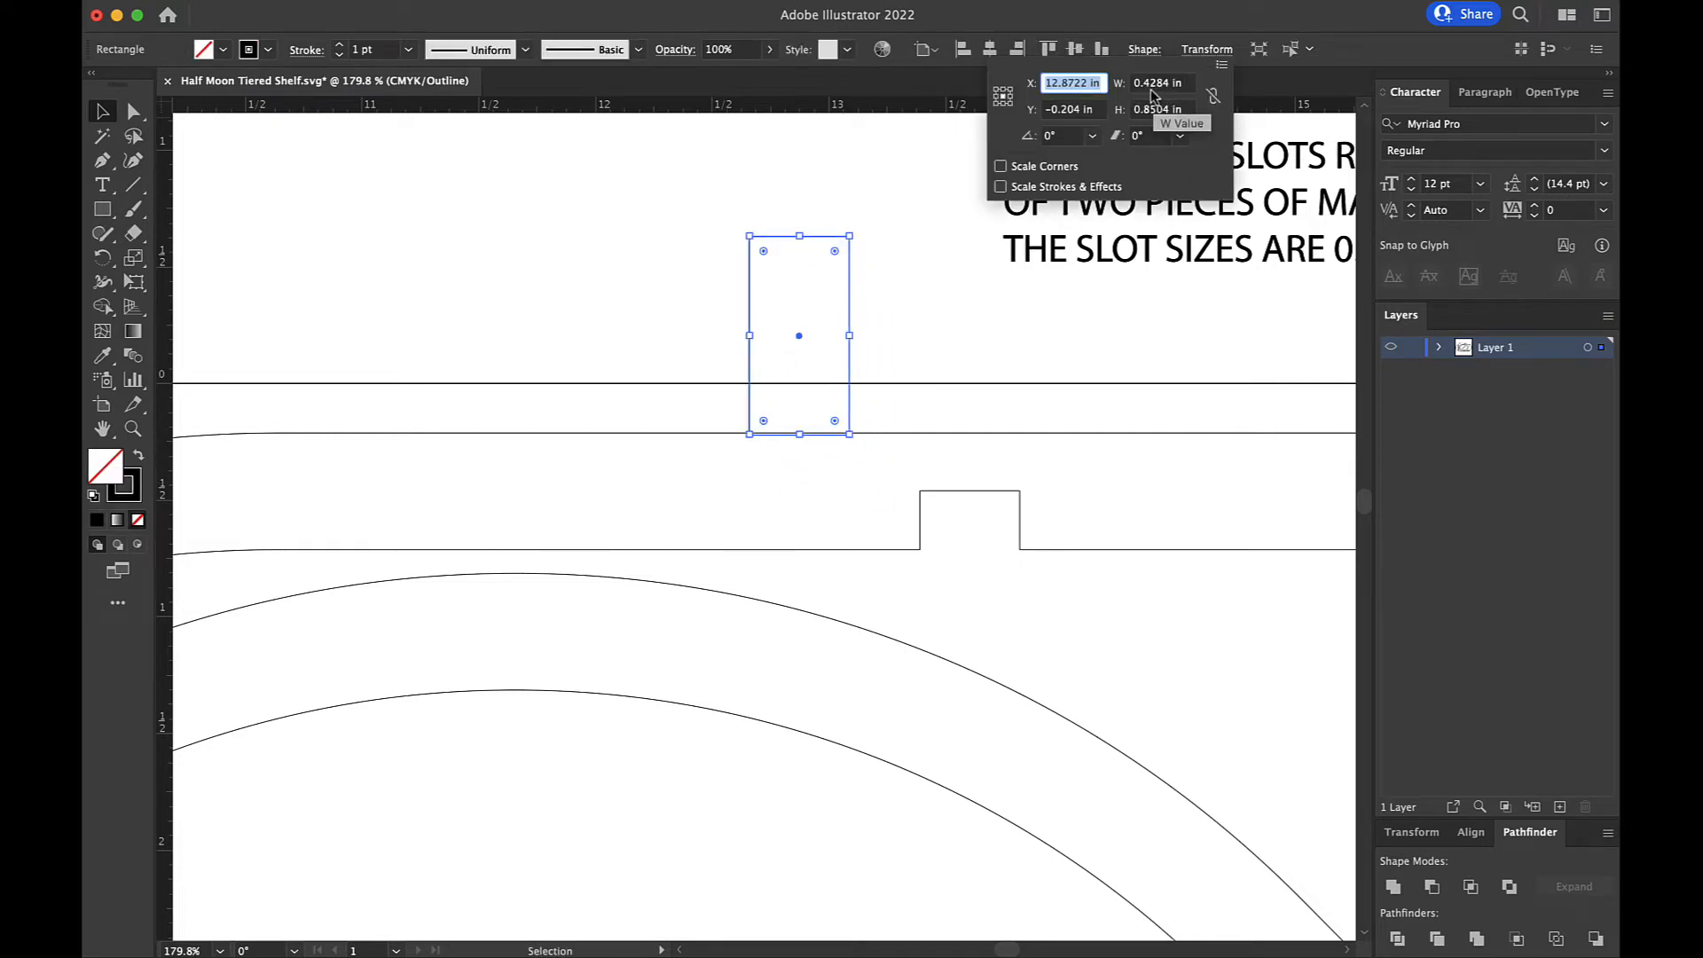
pyautogui.click(1160, 82)
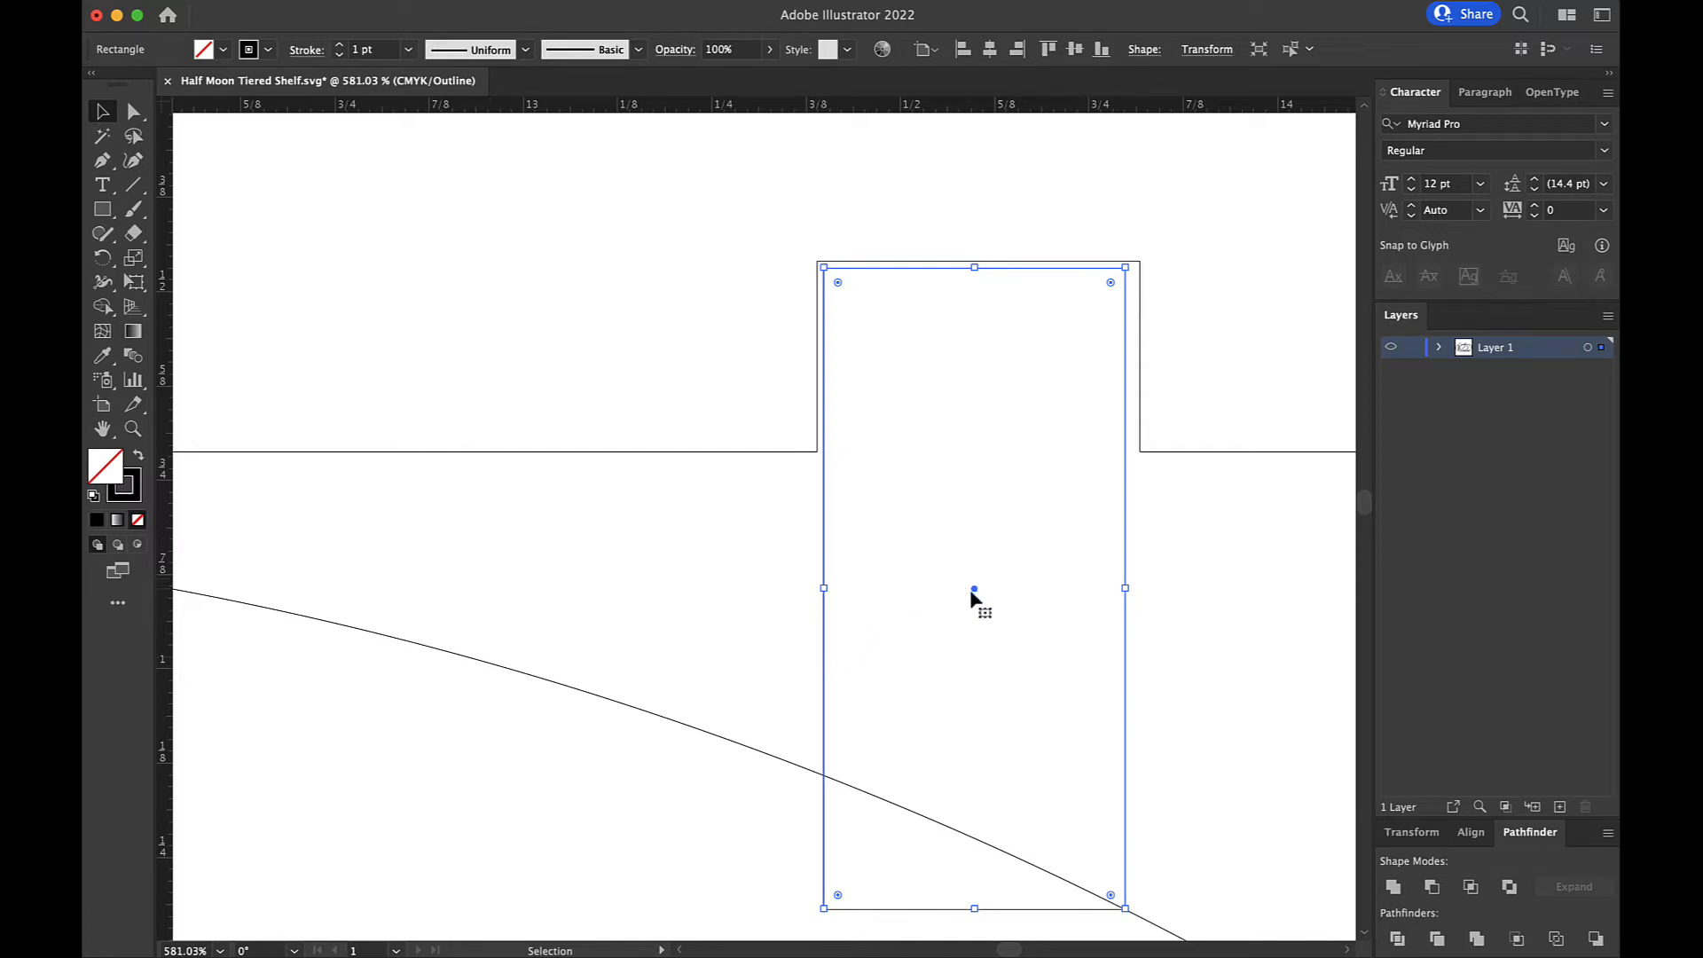
# - Centre the slot rectangle in the top shelf notch, top edge slightly above it
pyautogui.moveTo(973, 590); pyautogui.dragTo(977, 586)
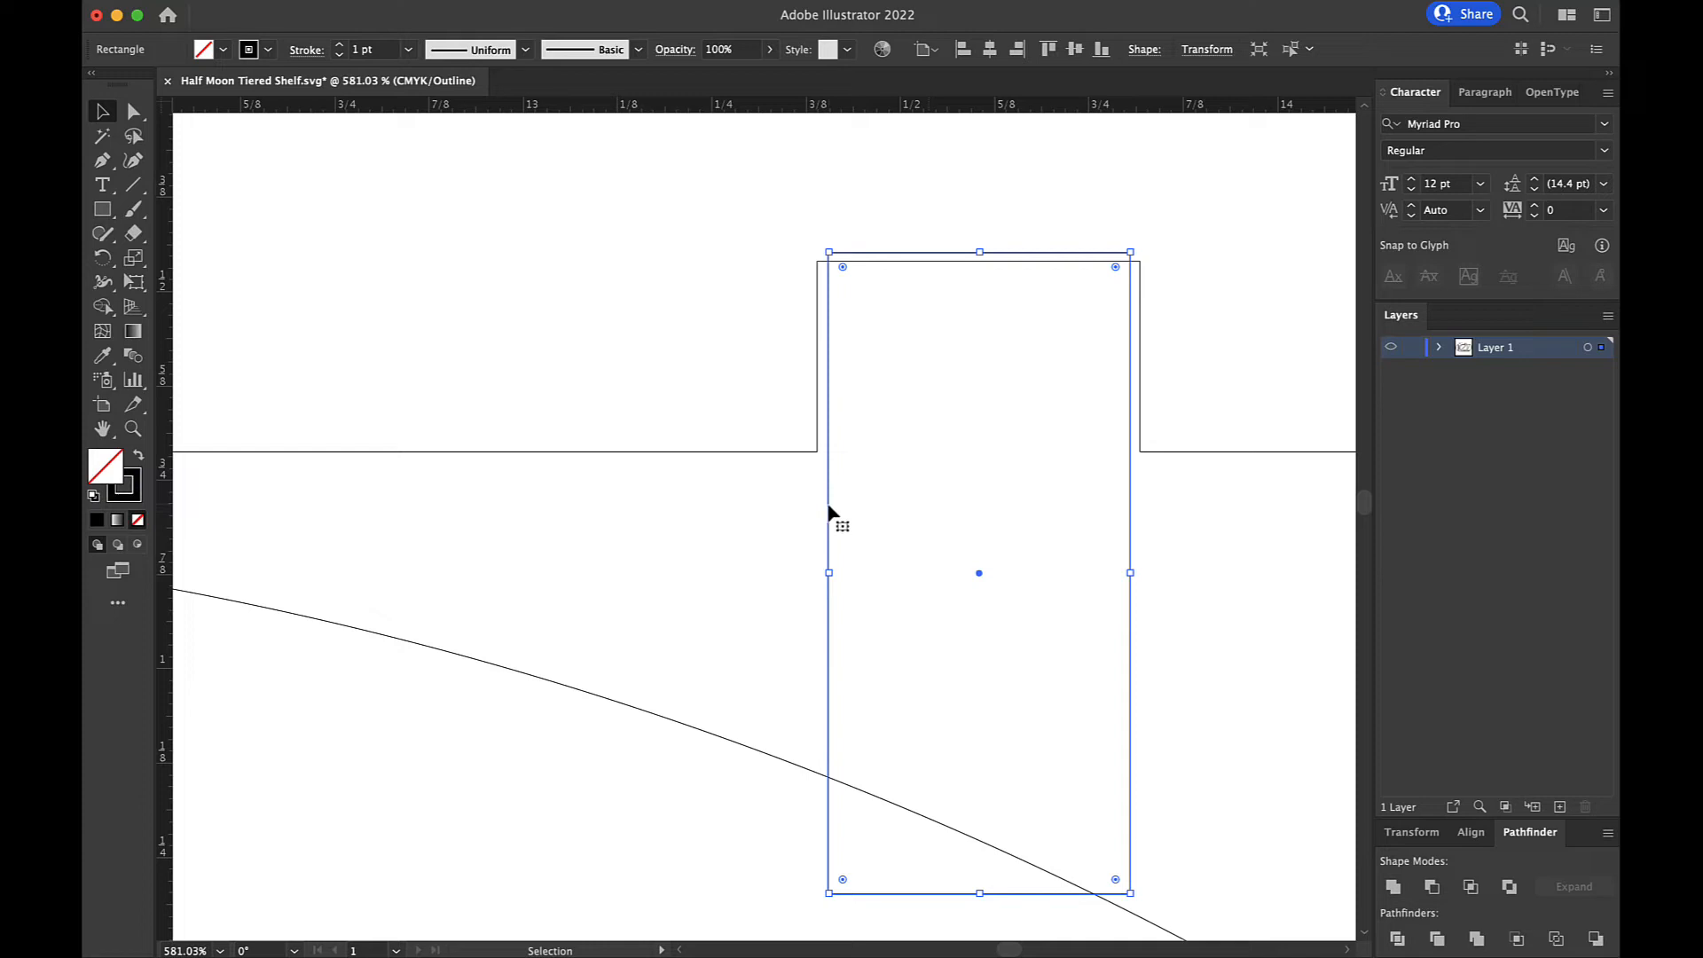
pyautogui.moveTo(842, 525); pyautogui.dragTo(842, 525)
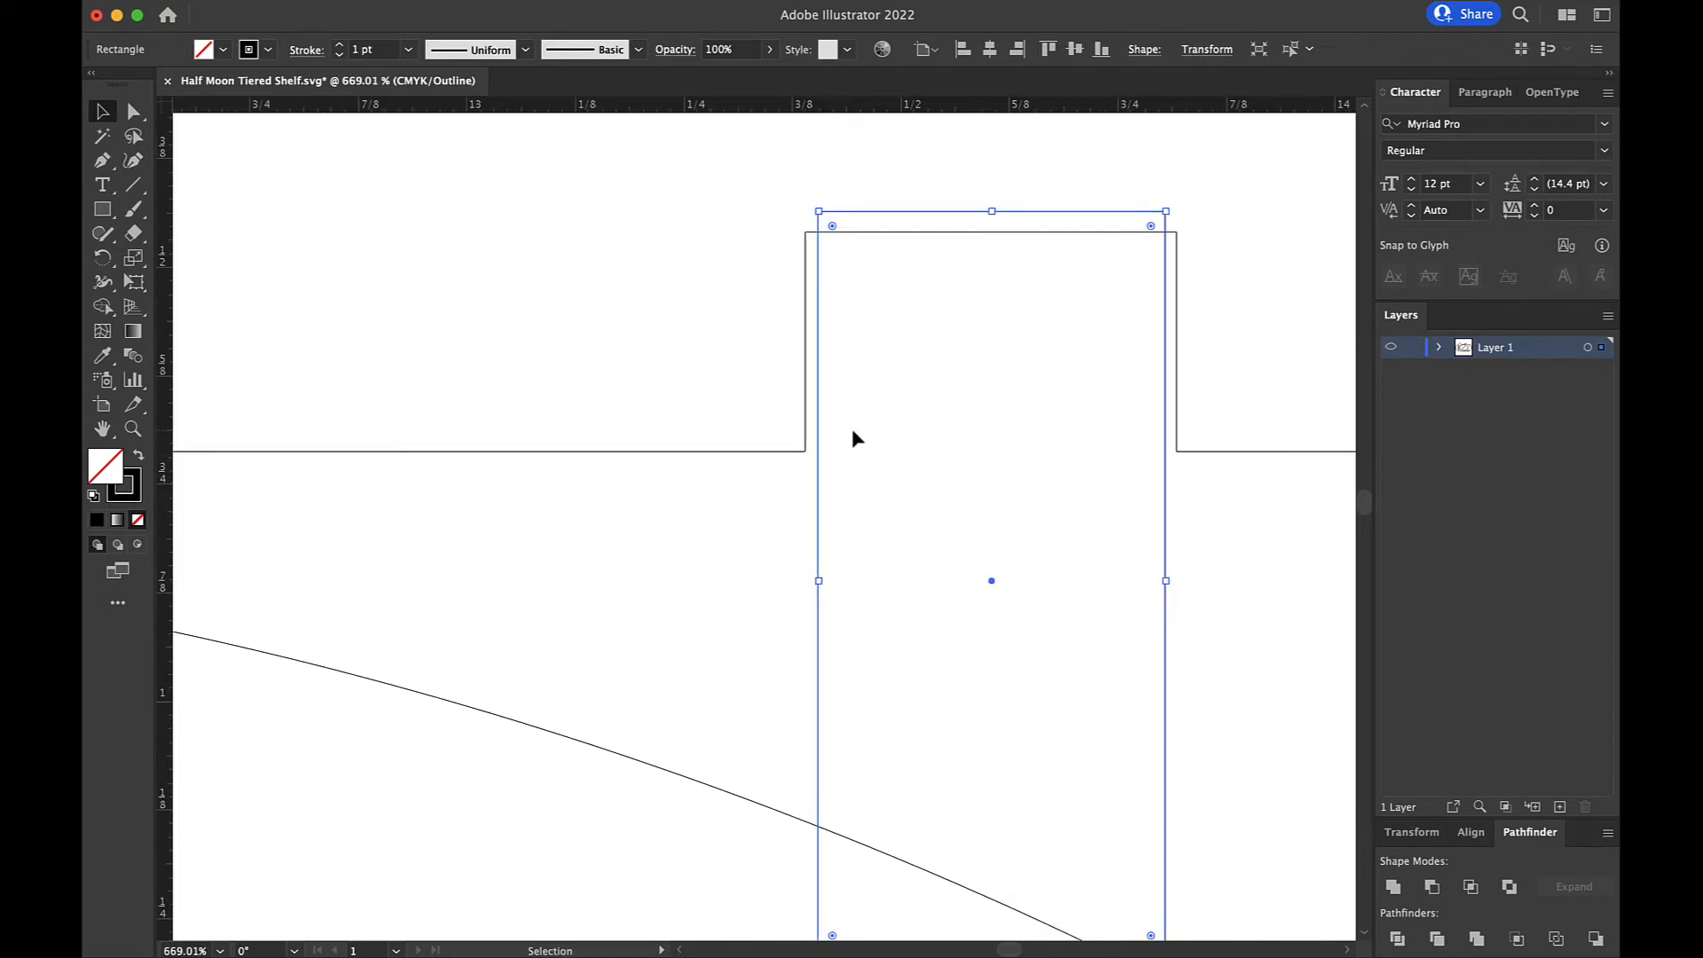
pyautogui.moveTo(818, 430)
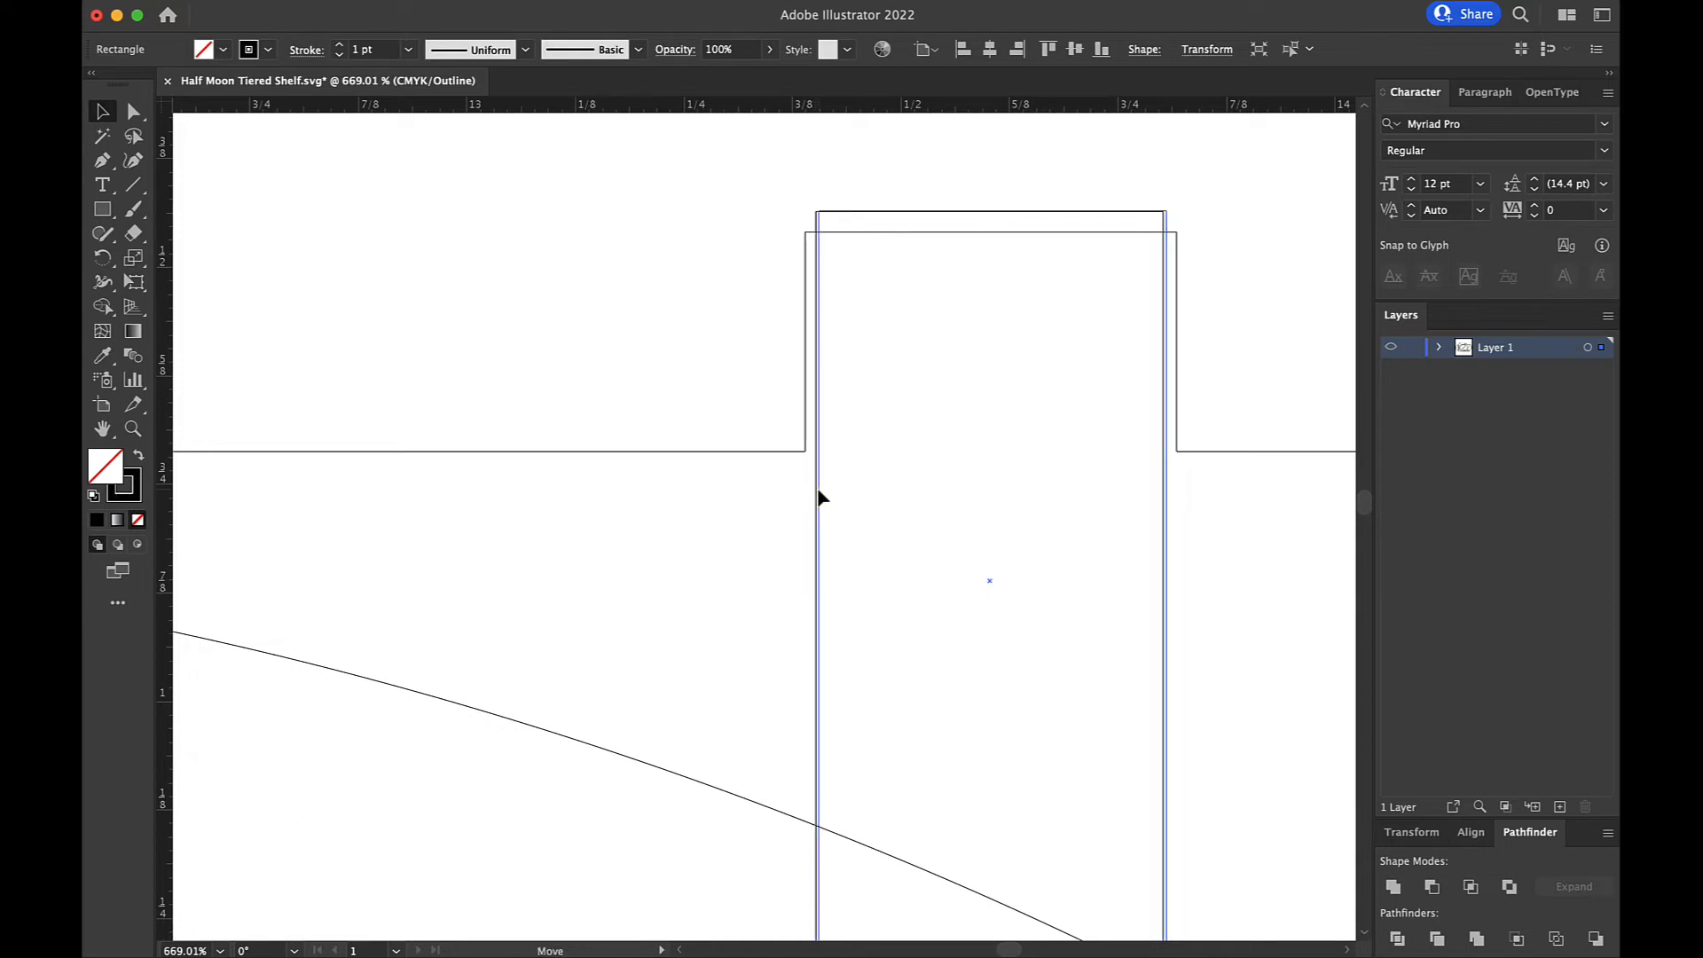
pyautogui.click(818, 500)
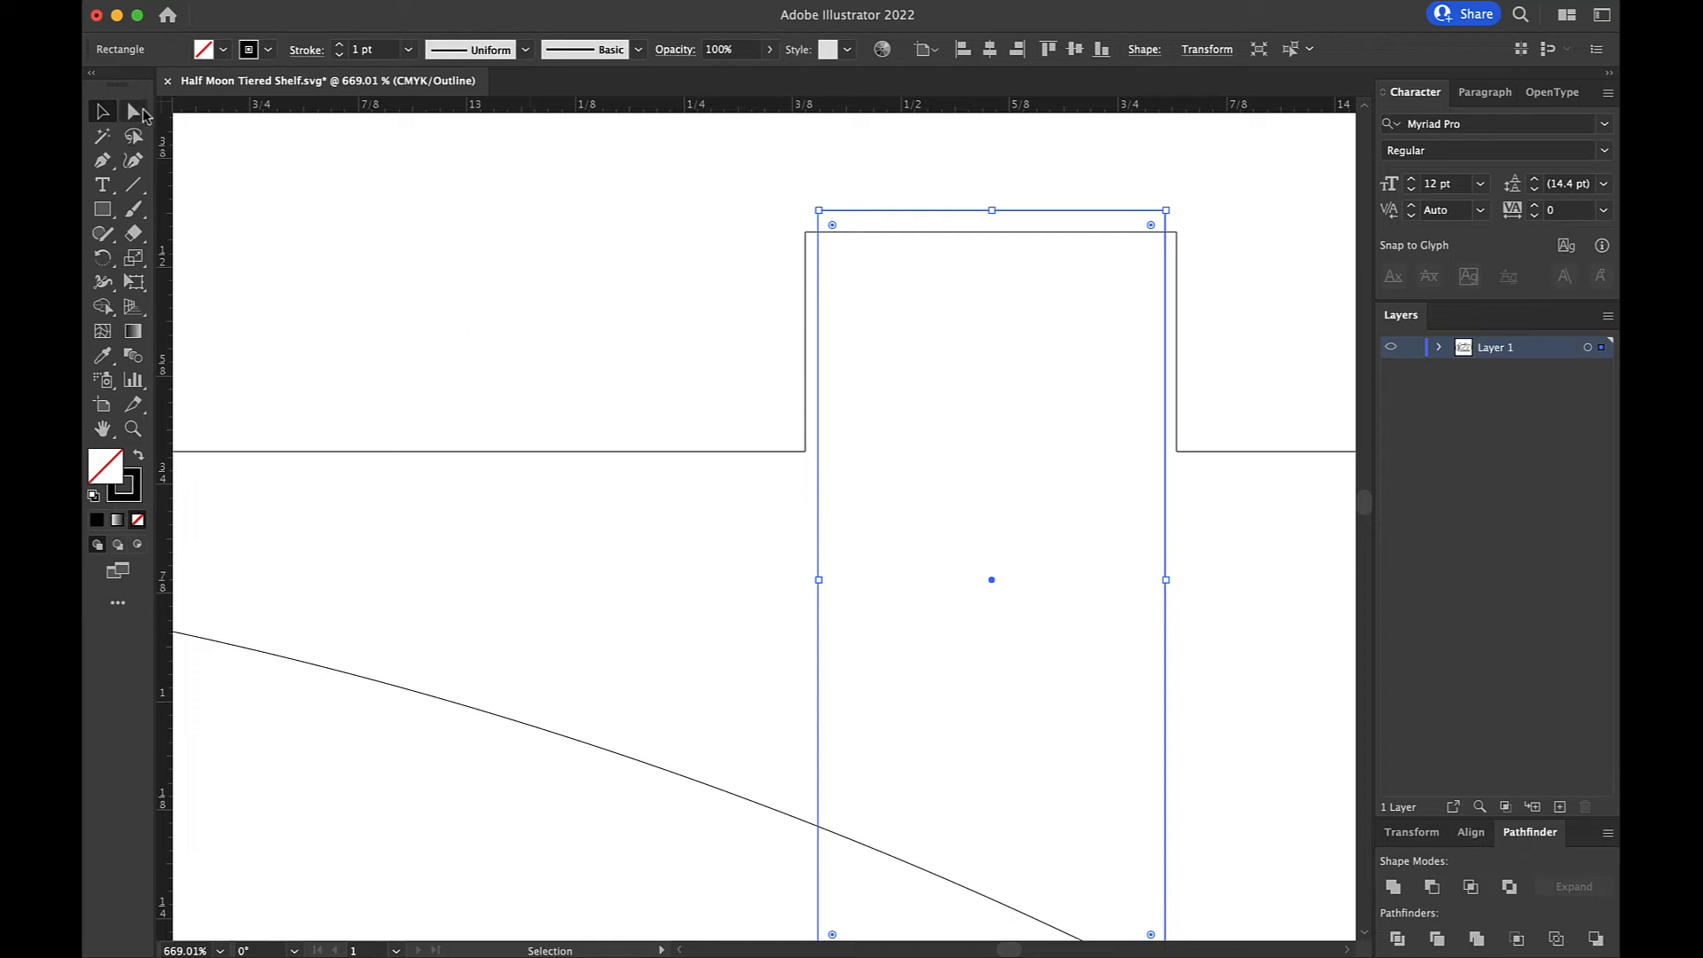
# - Narrow the top notch by moving its side anchors onto the rectangle edges
pyautogui.click(132, 110)
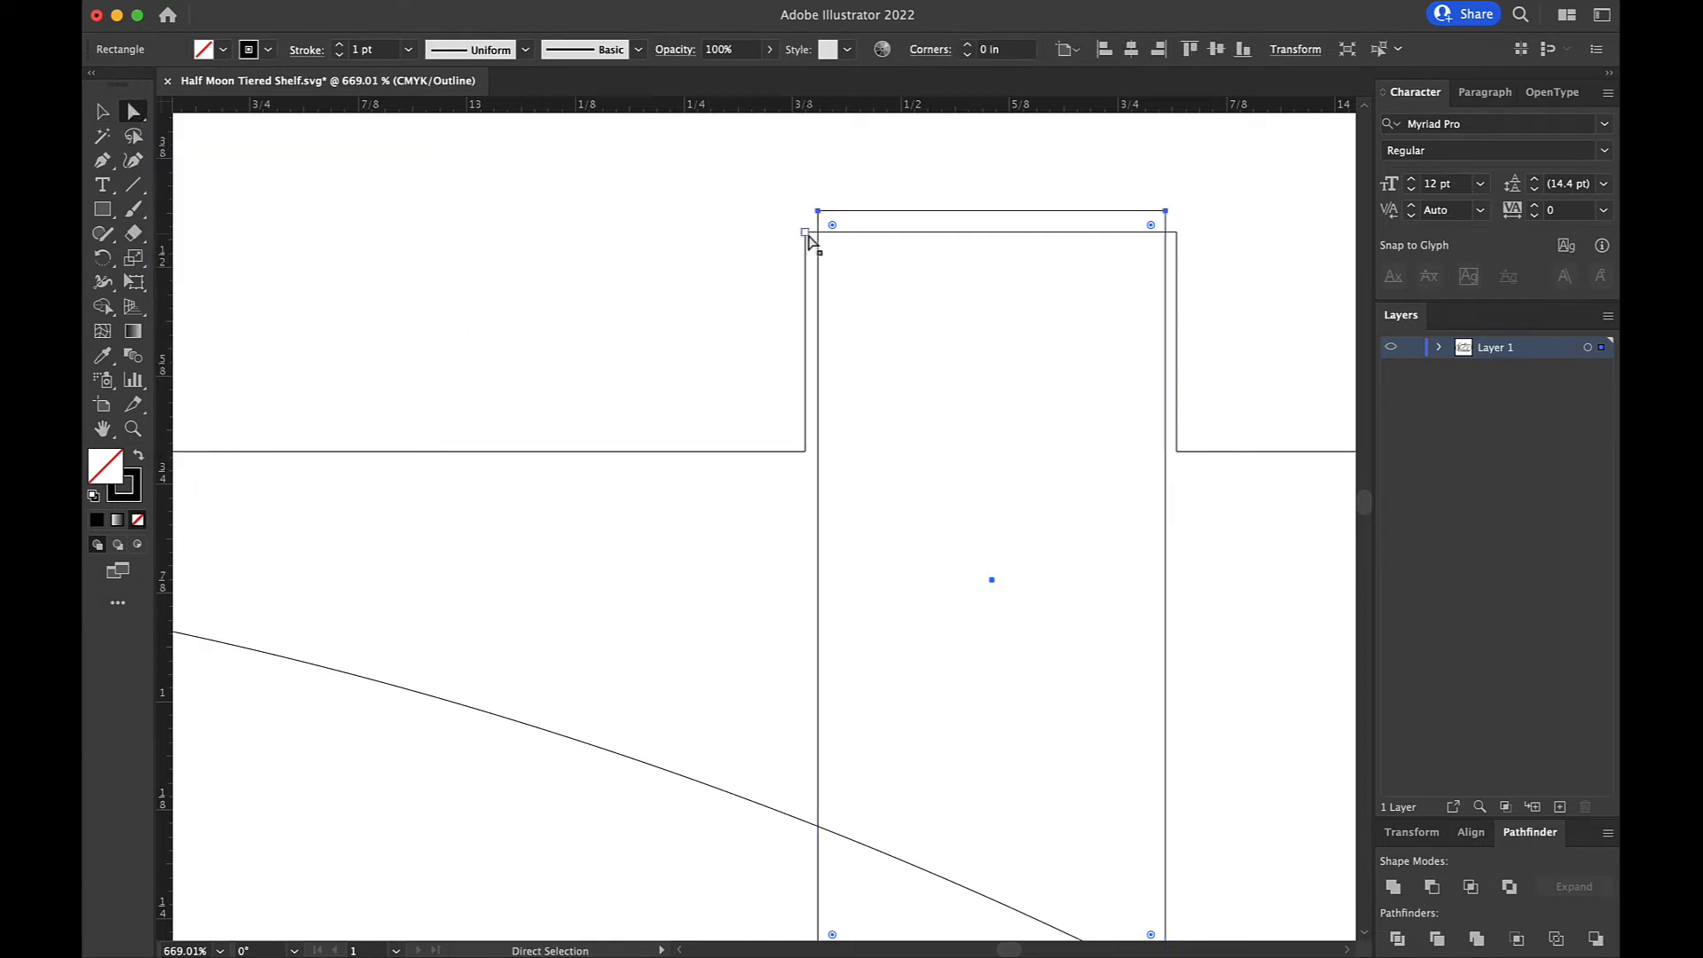
pyautogui.click(804, 236)
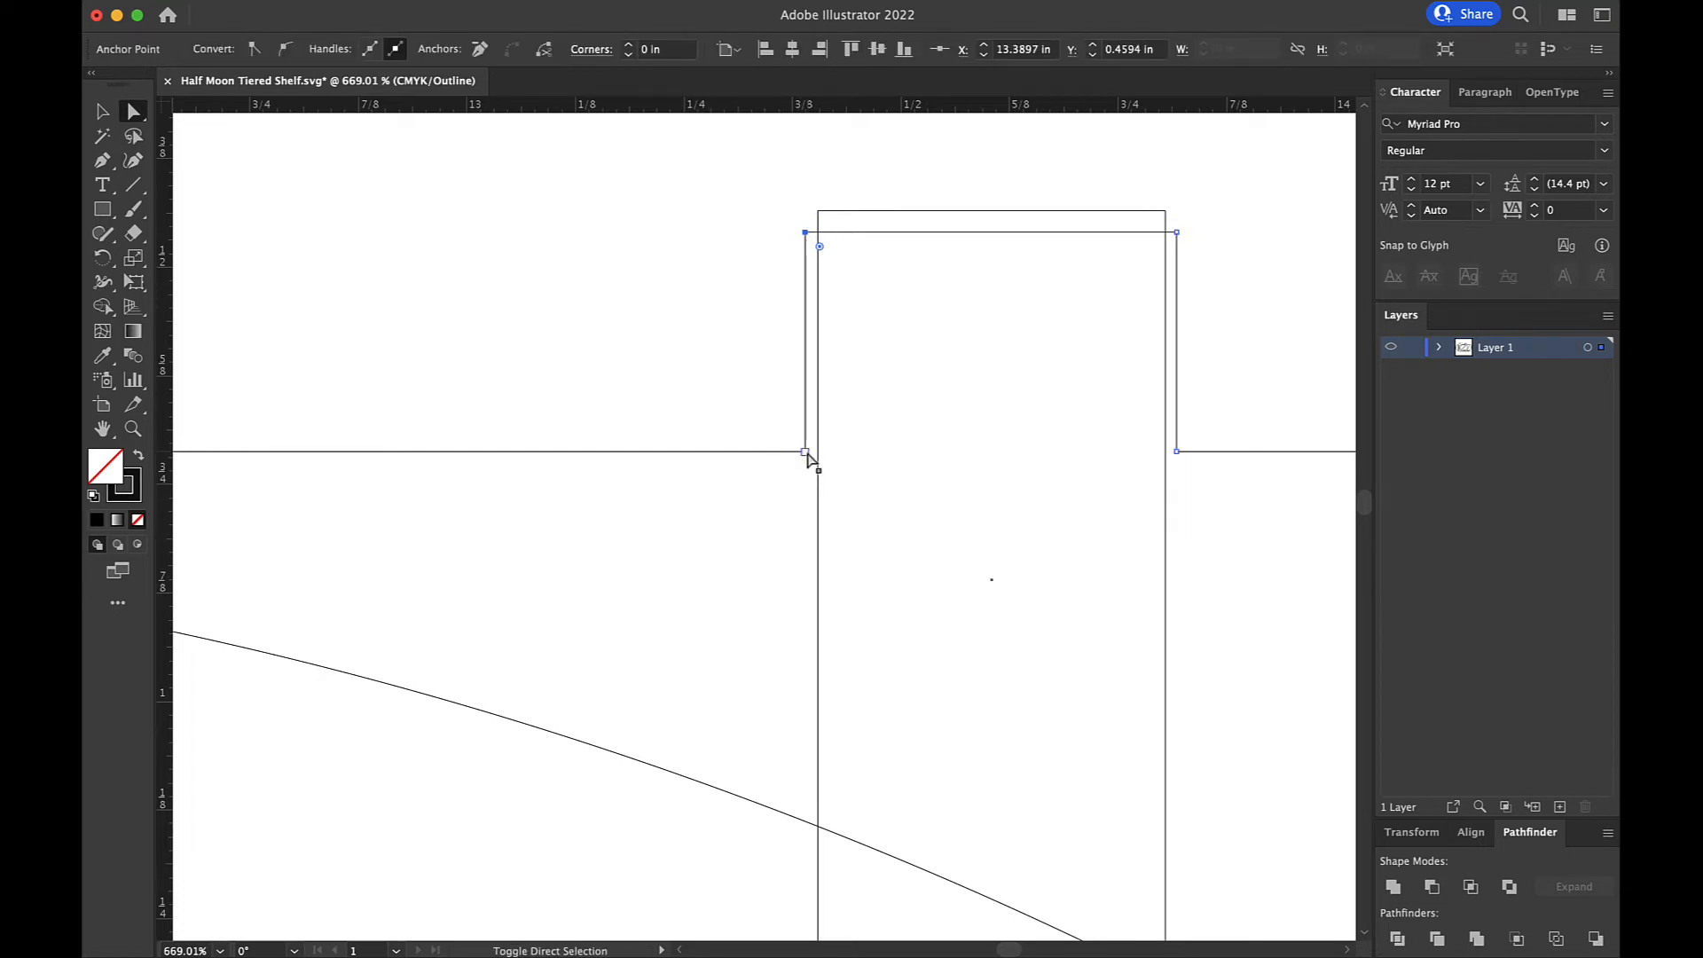
pyautogui.click(804, 450)
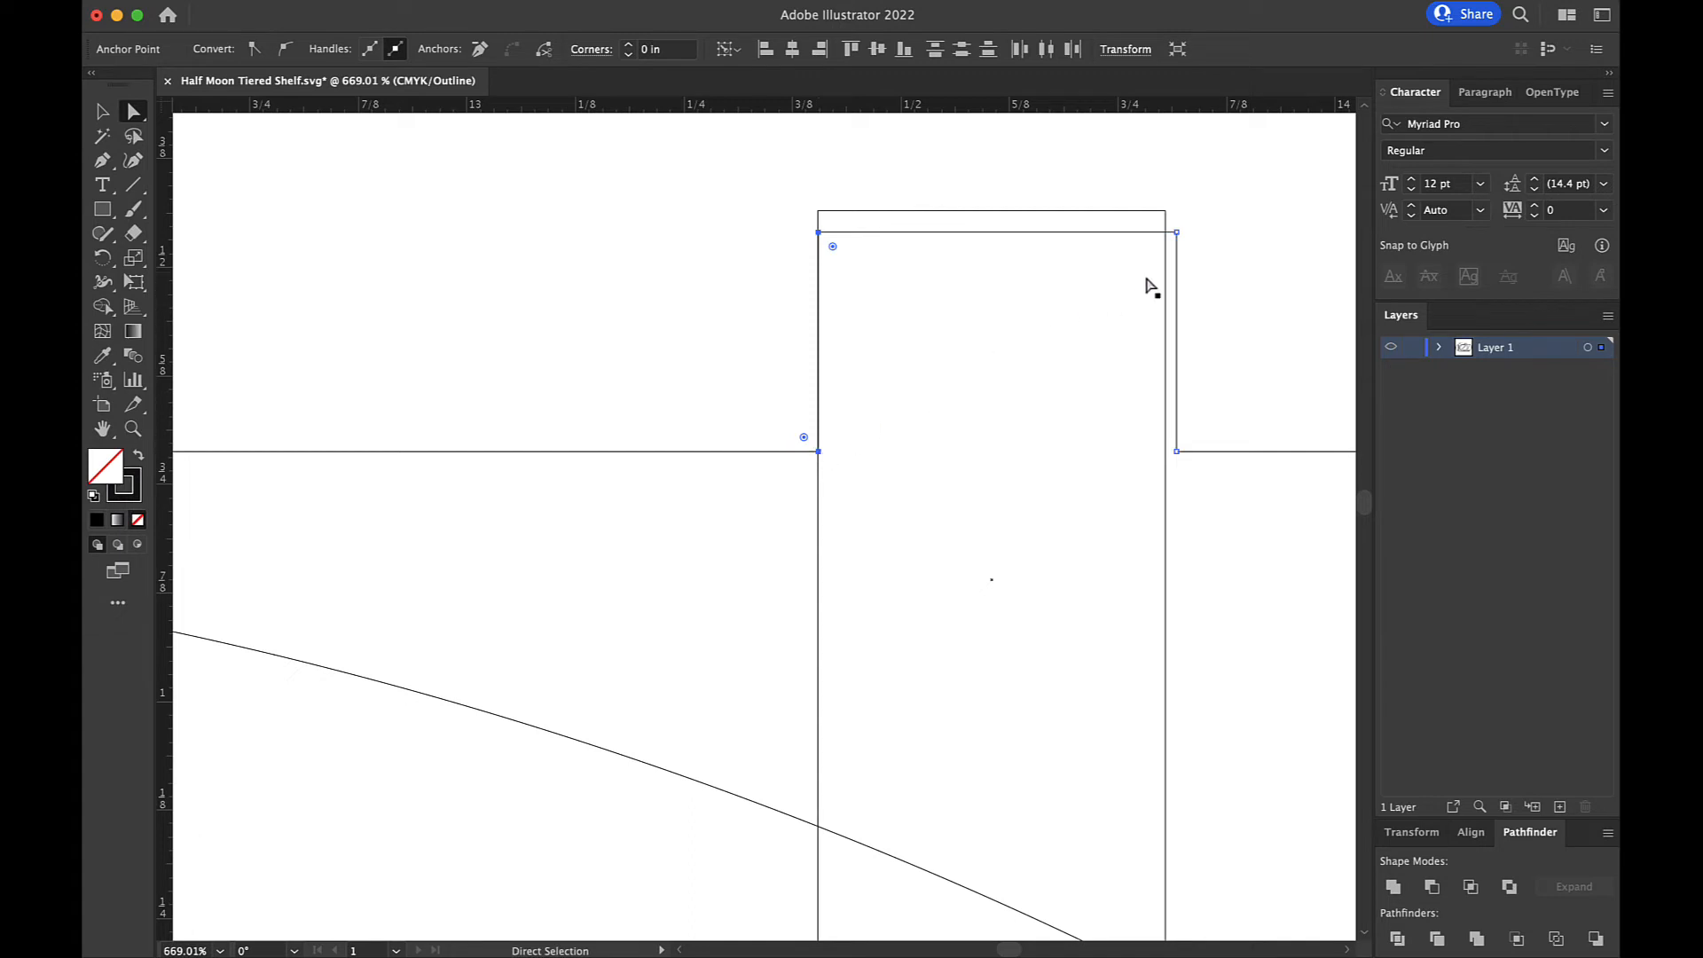
pyautogui.click(1160, 246)
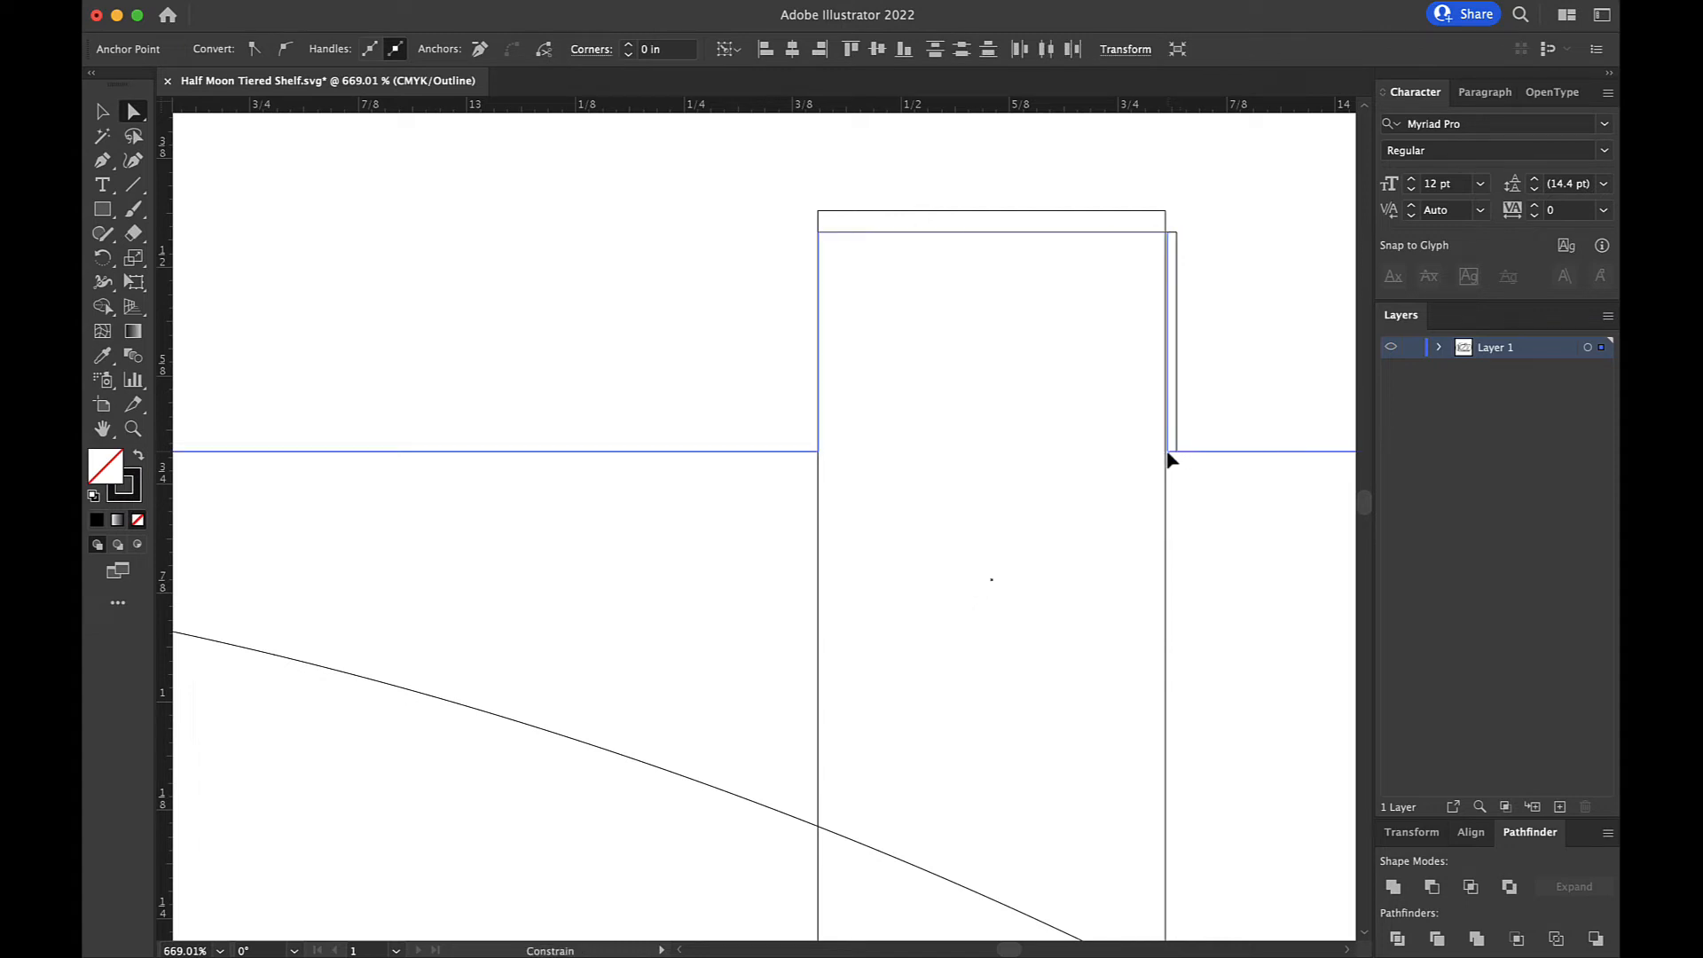
pyautogui.click(1167, 450)
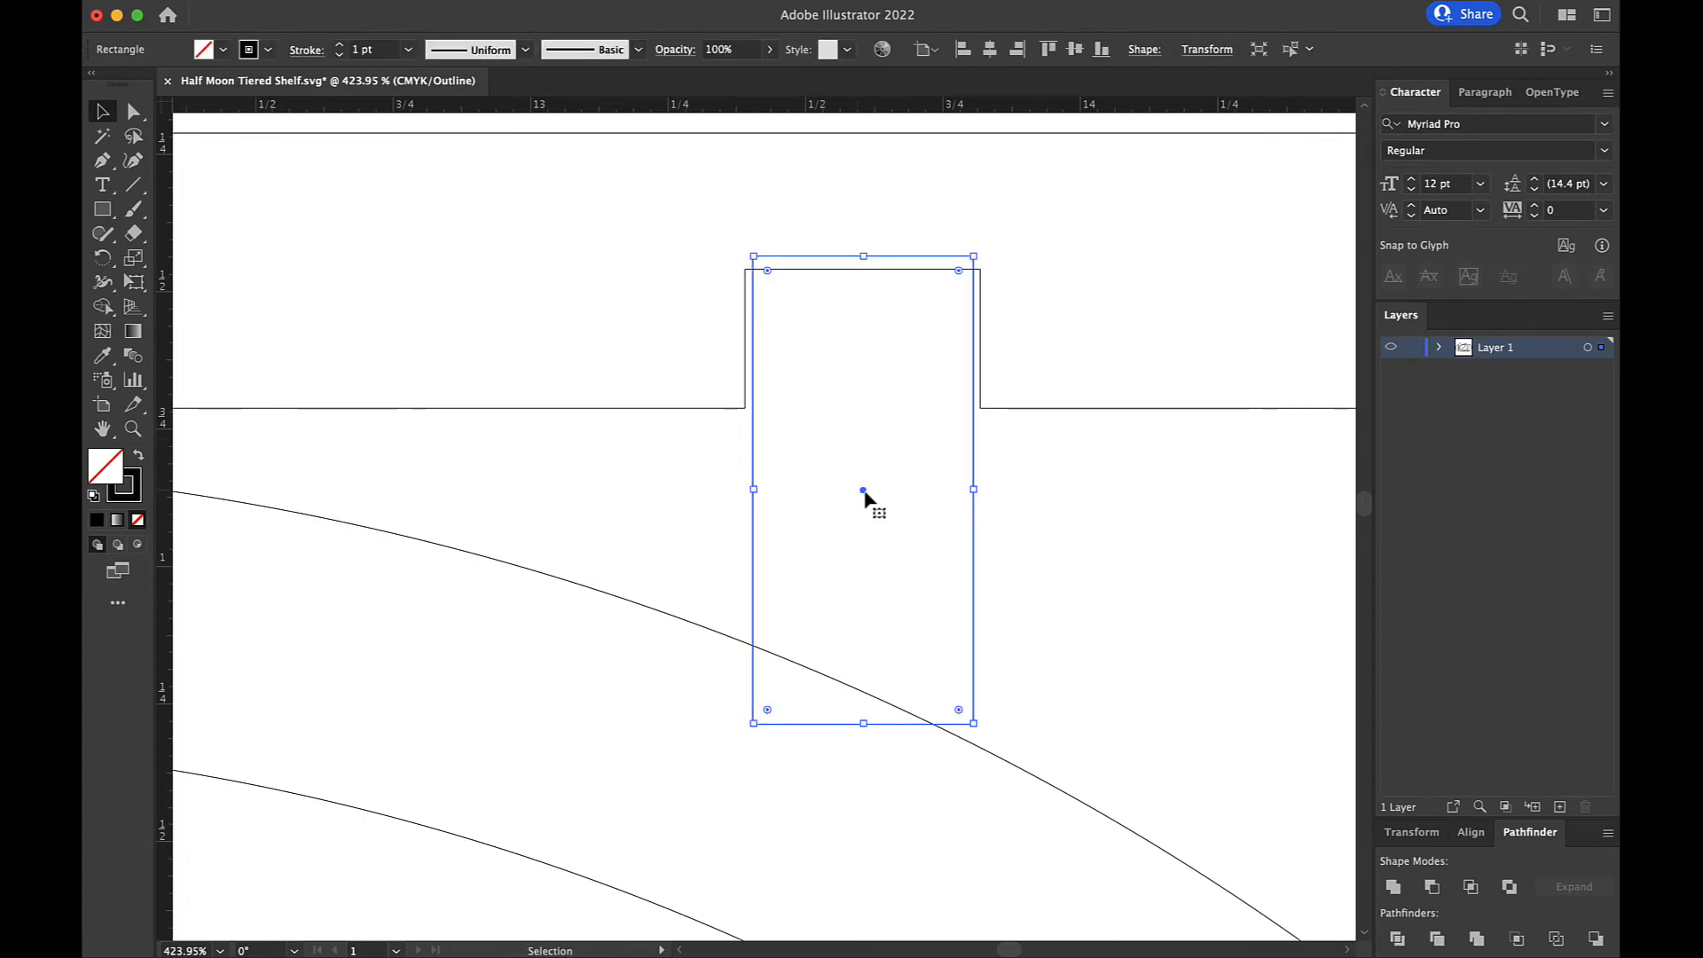
# - Place the rectangle beside the next shelf-edge slot and widen it via Transform
pyautogui.moveTo(863, 490); pyautogui.dragTo(590, 448)
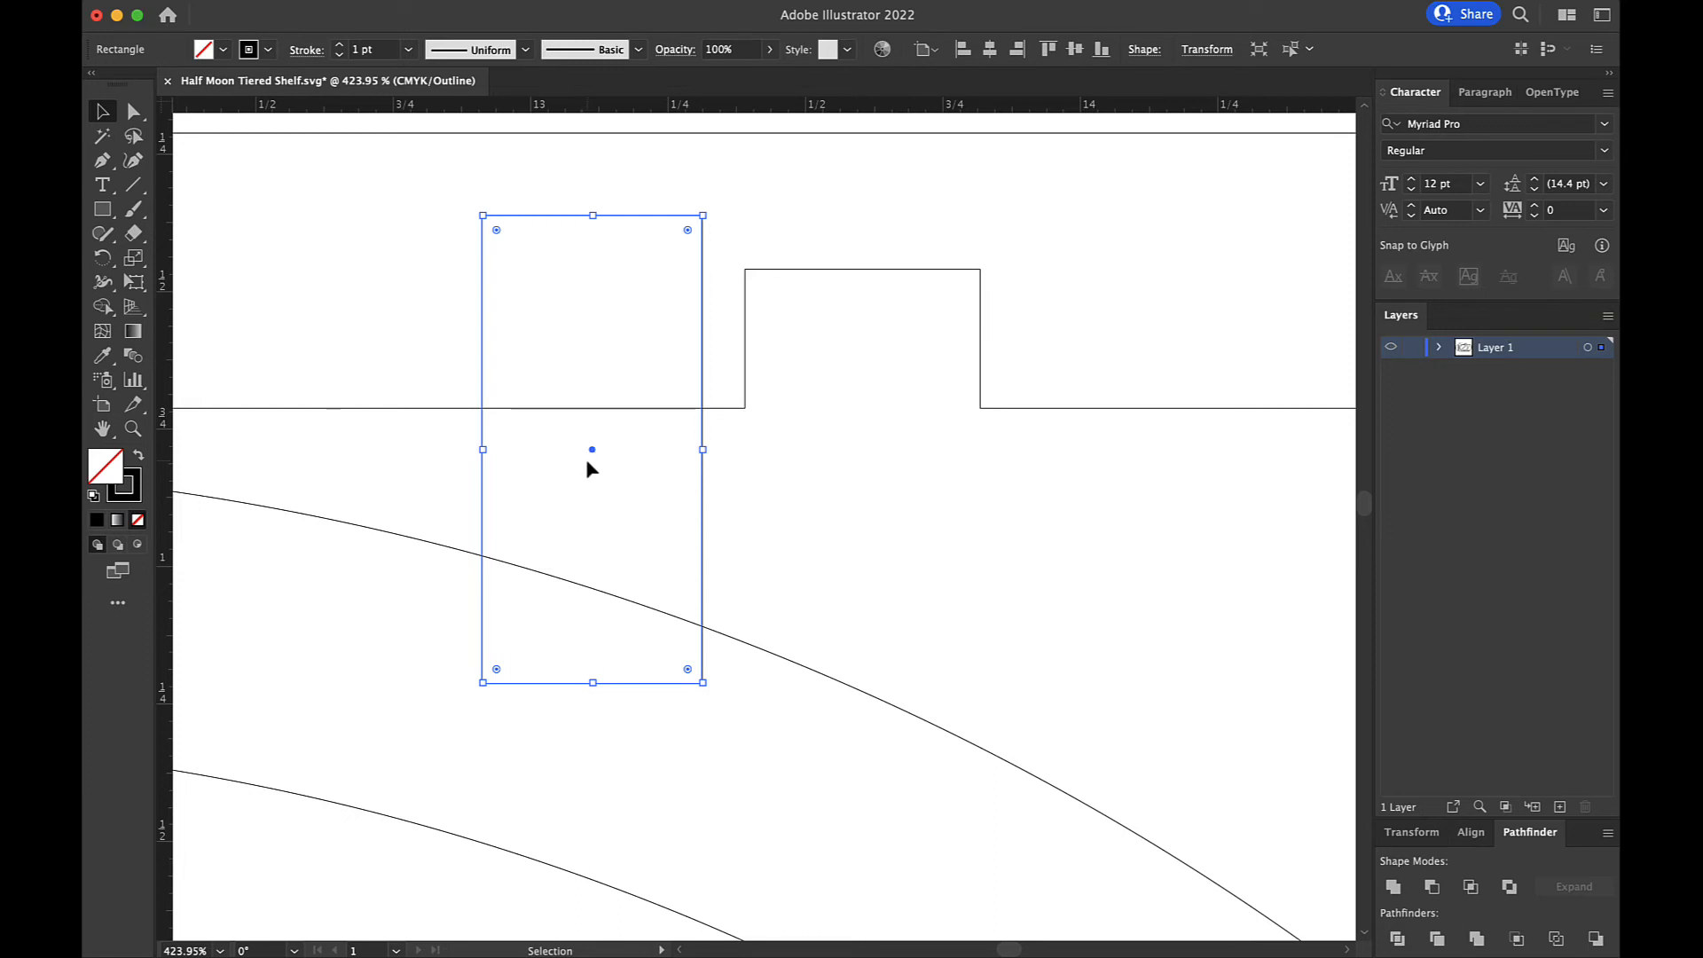
pyautogui.scroll(-3)
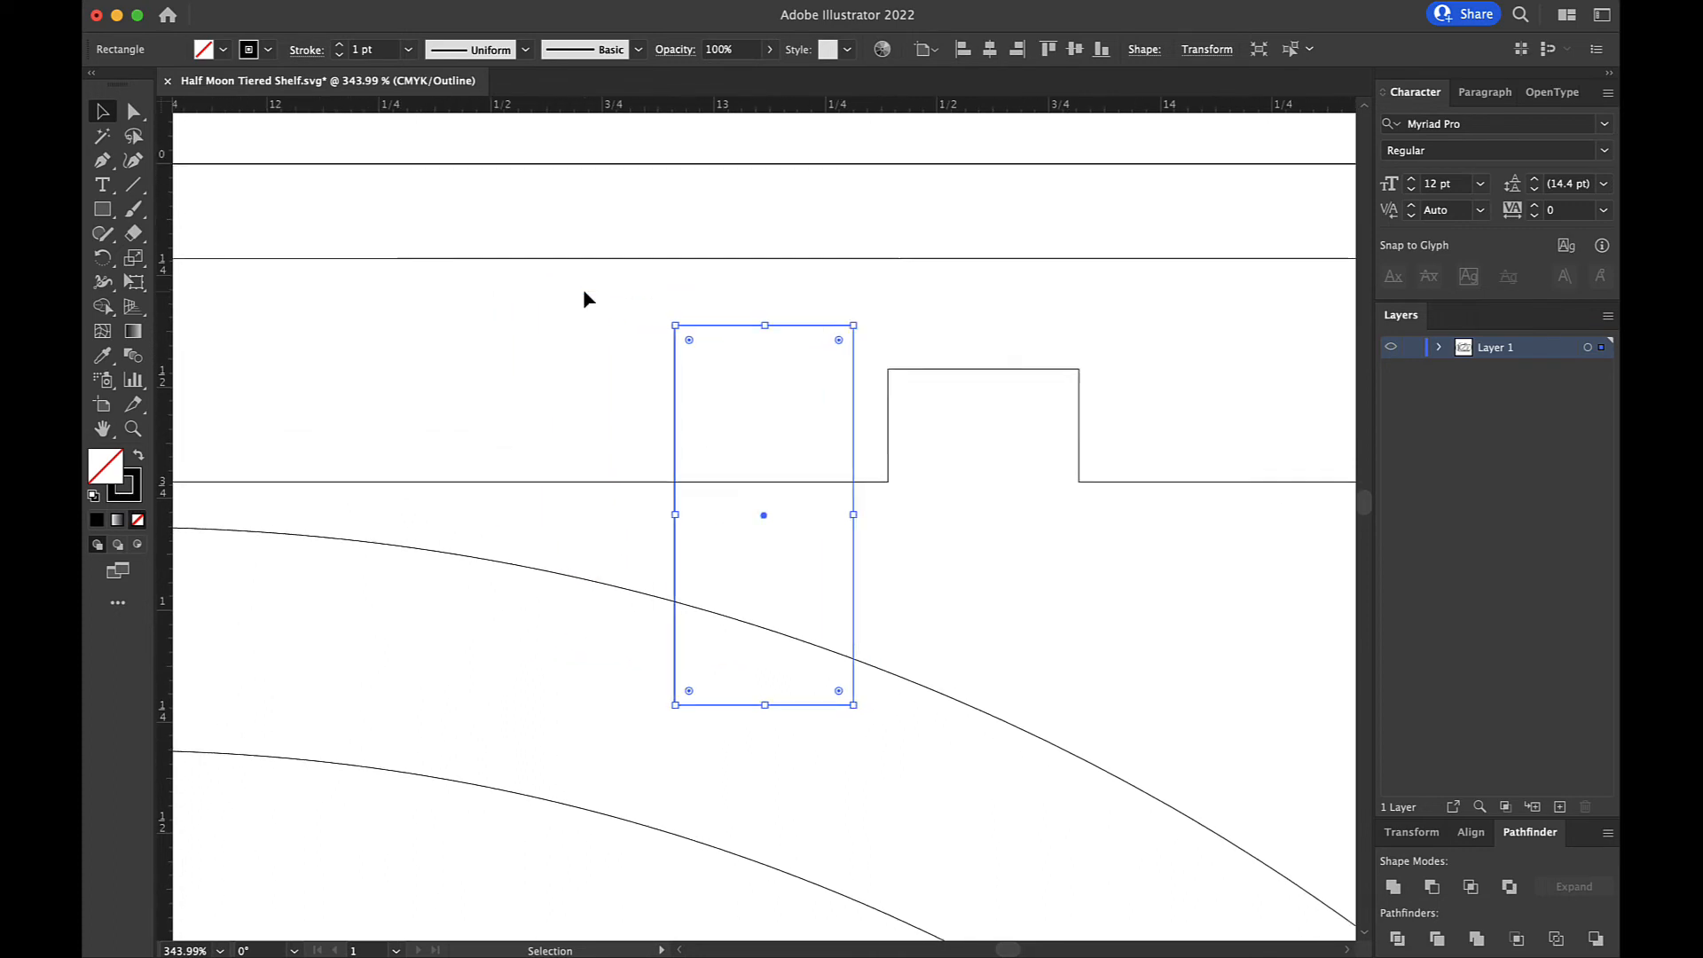
pyautogui.scroll(-3)
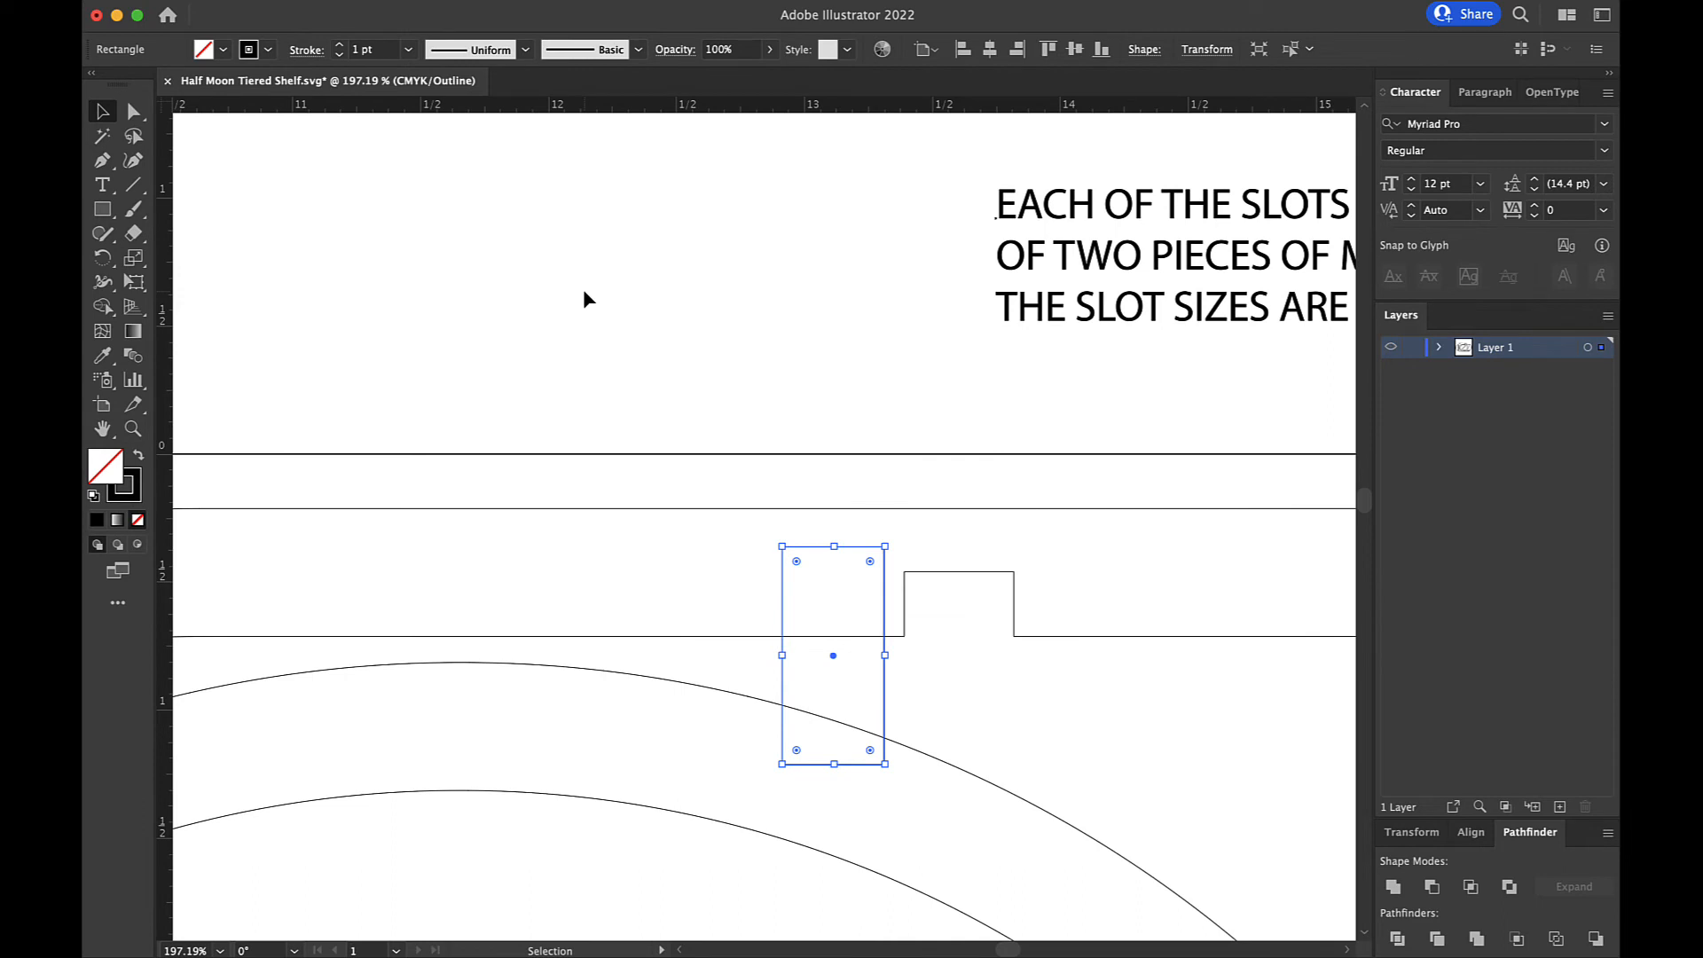
pyautogui.moveTo(747, 556)
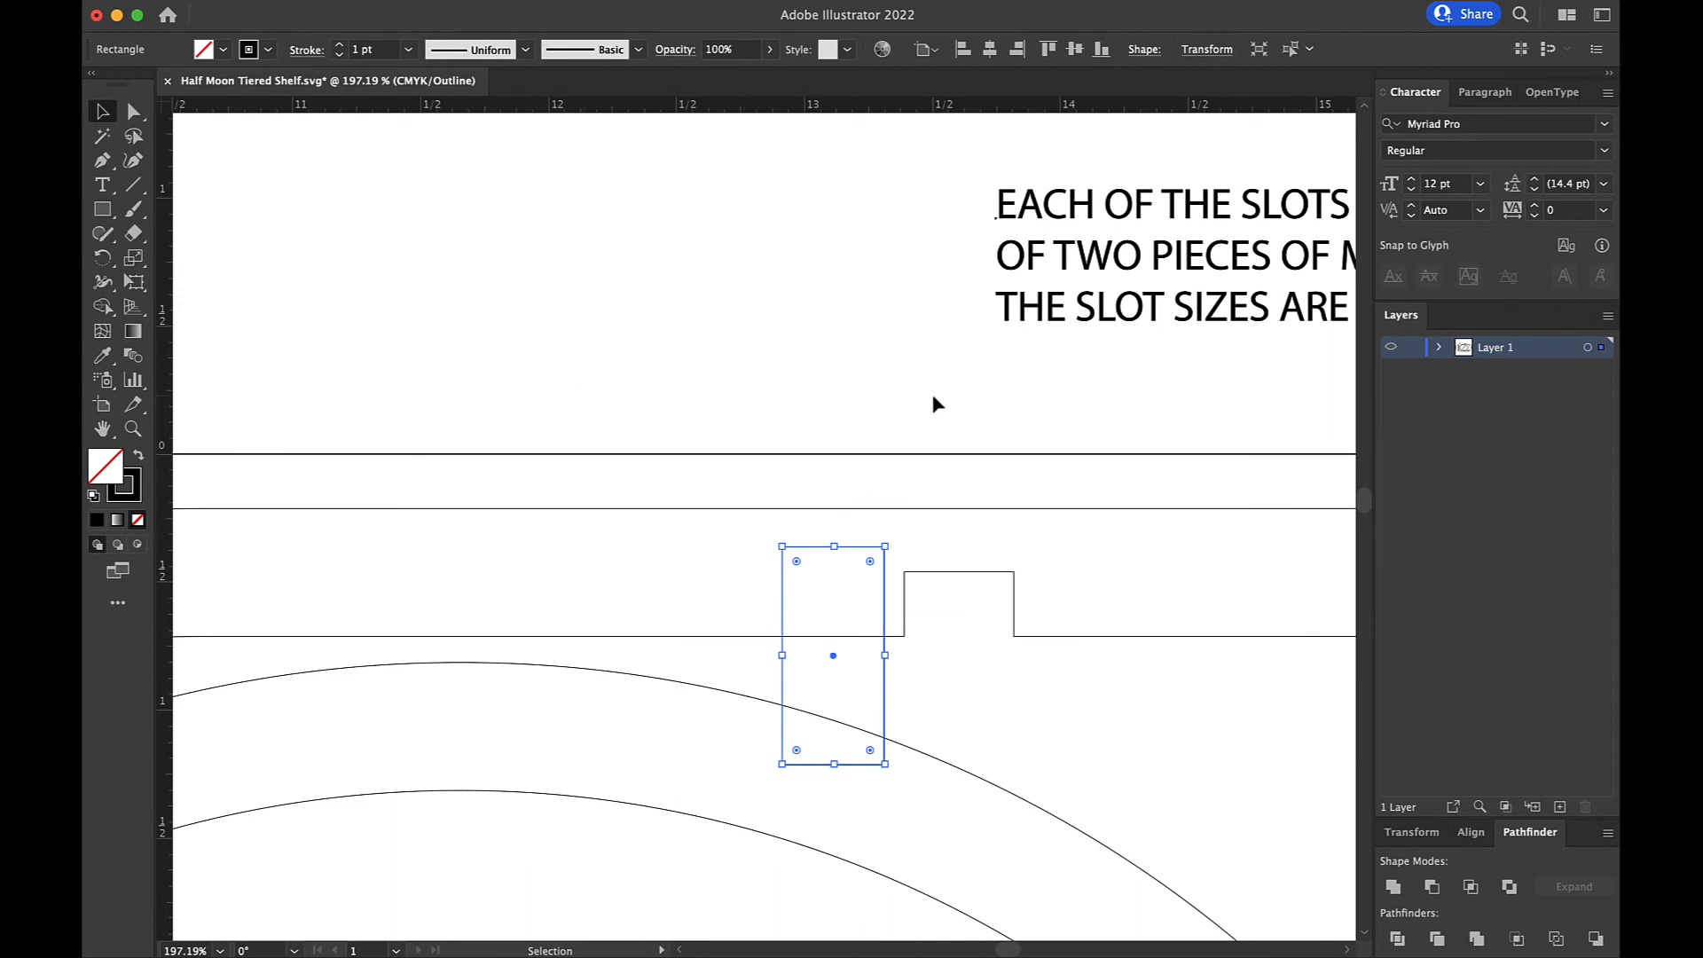
pyautogui.moveTo(1191, 59)
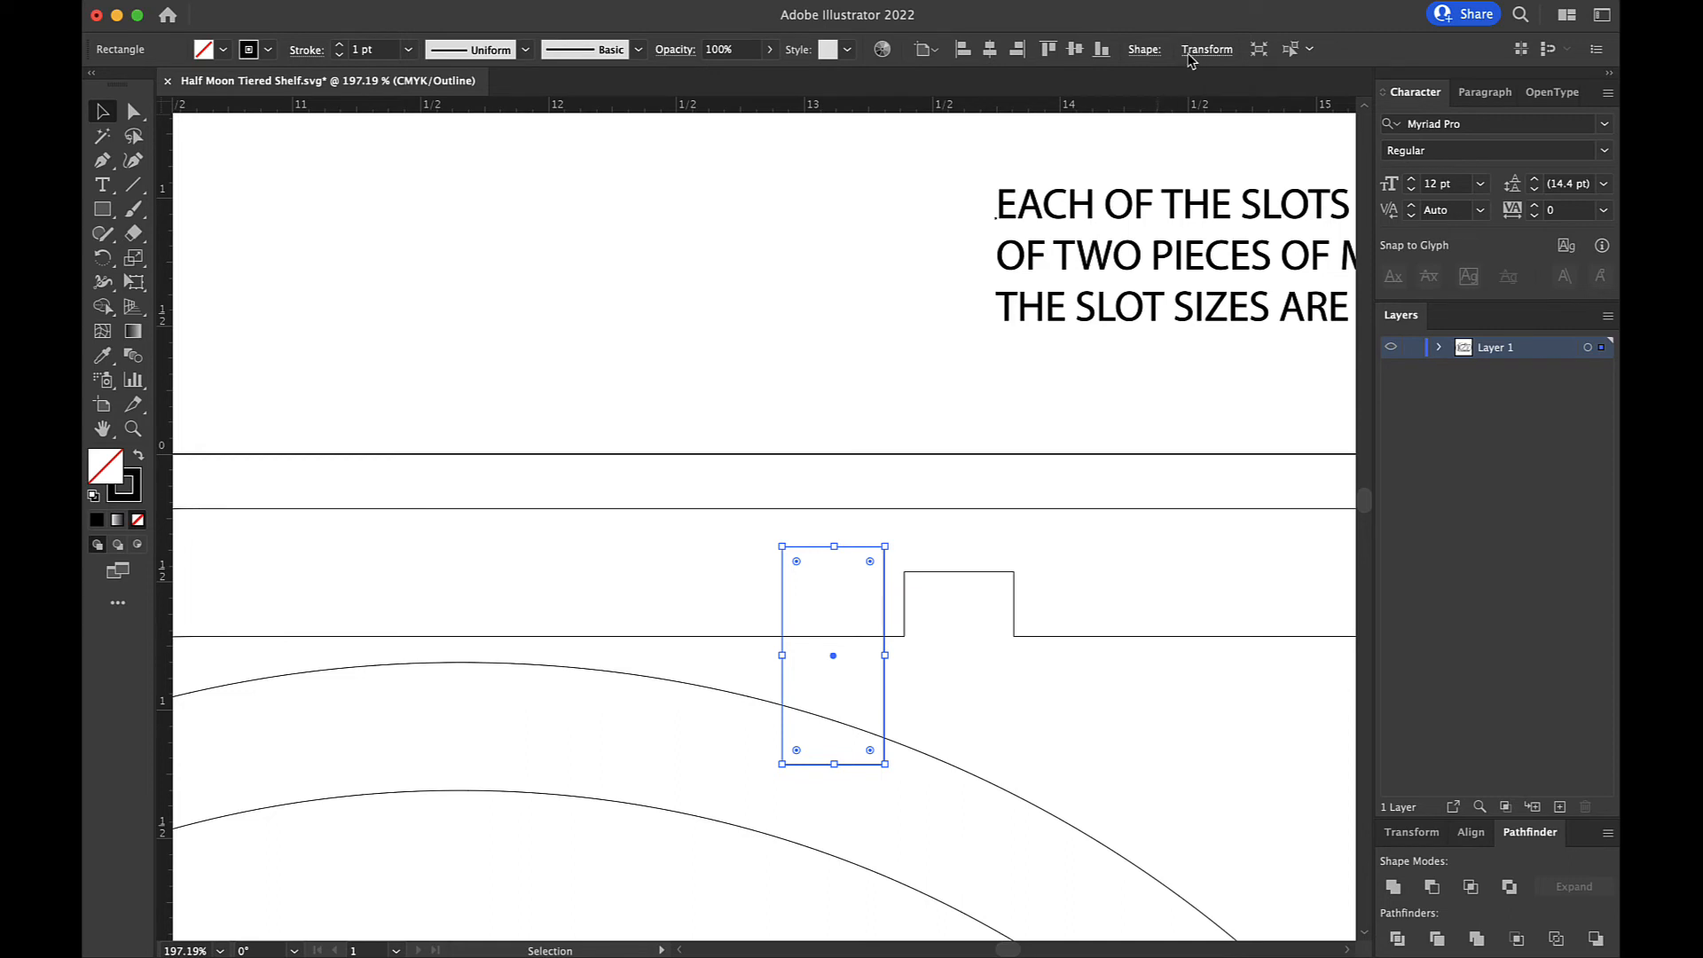
pyautogui.click(1205, 49)
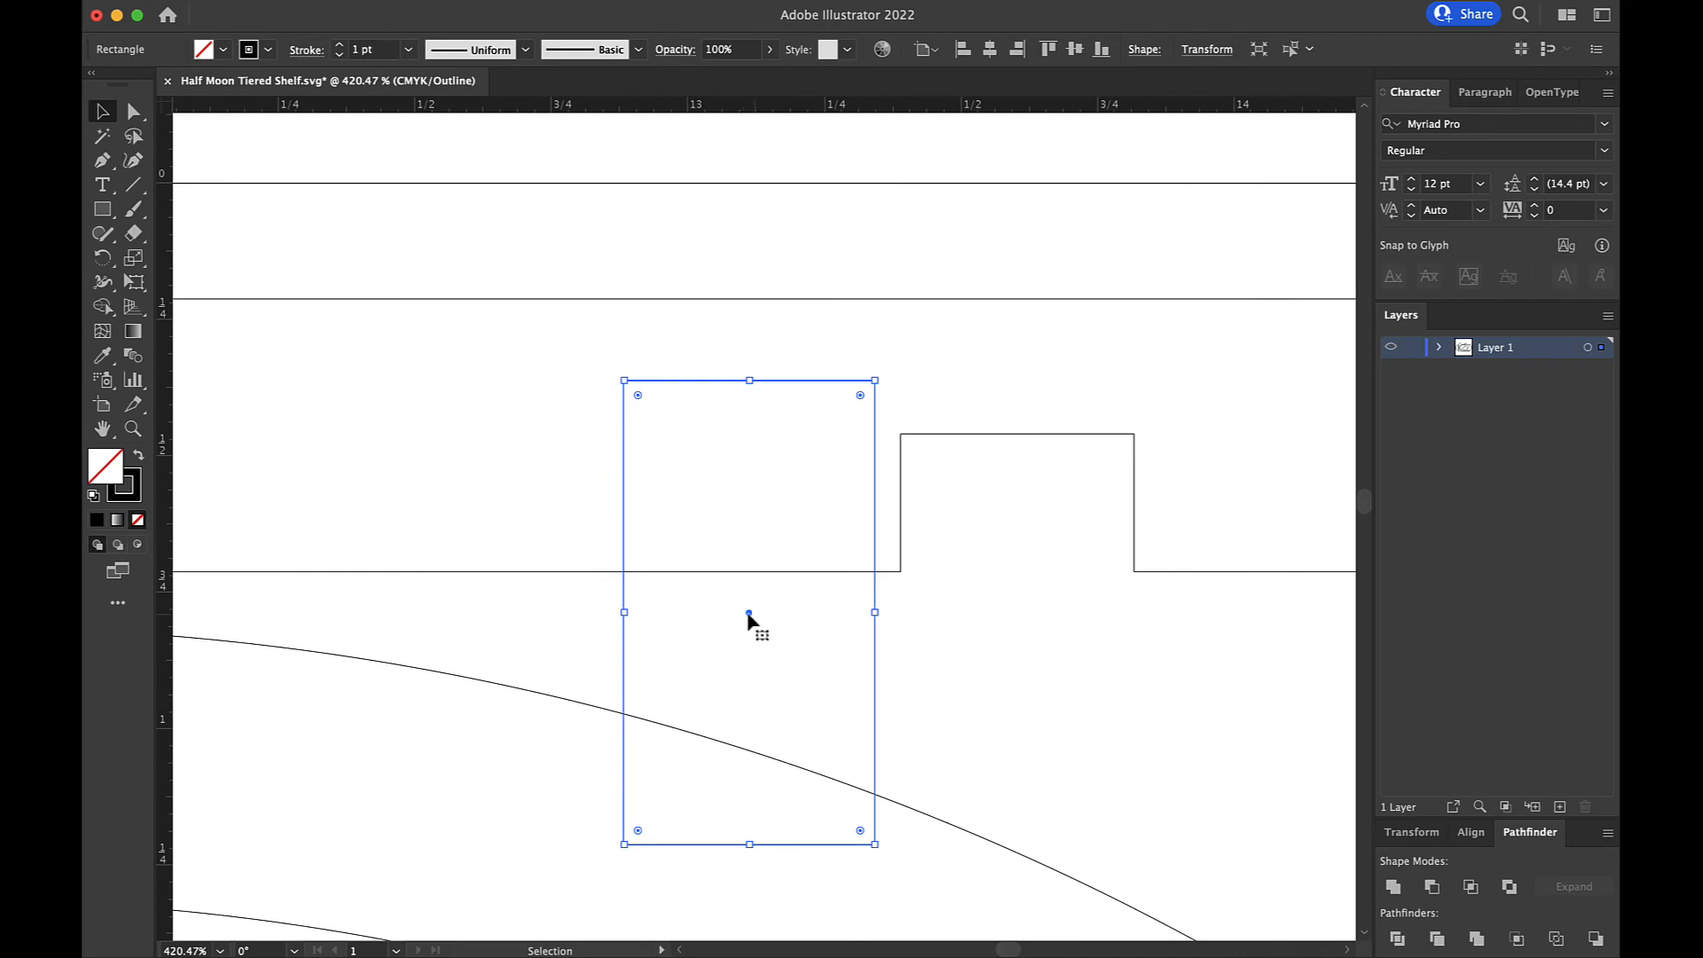
# - Centre the widened rectangle over the slot and subtract it with Pathfinder Minus Front
pyautogui.moveTo(749, 617); pyautogui.dragTo(1020, 660)
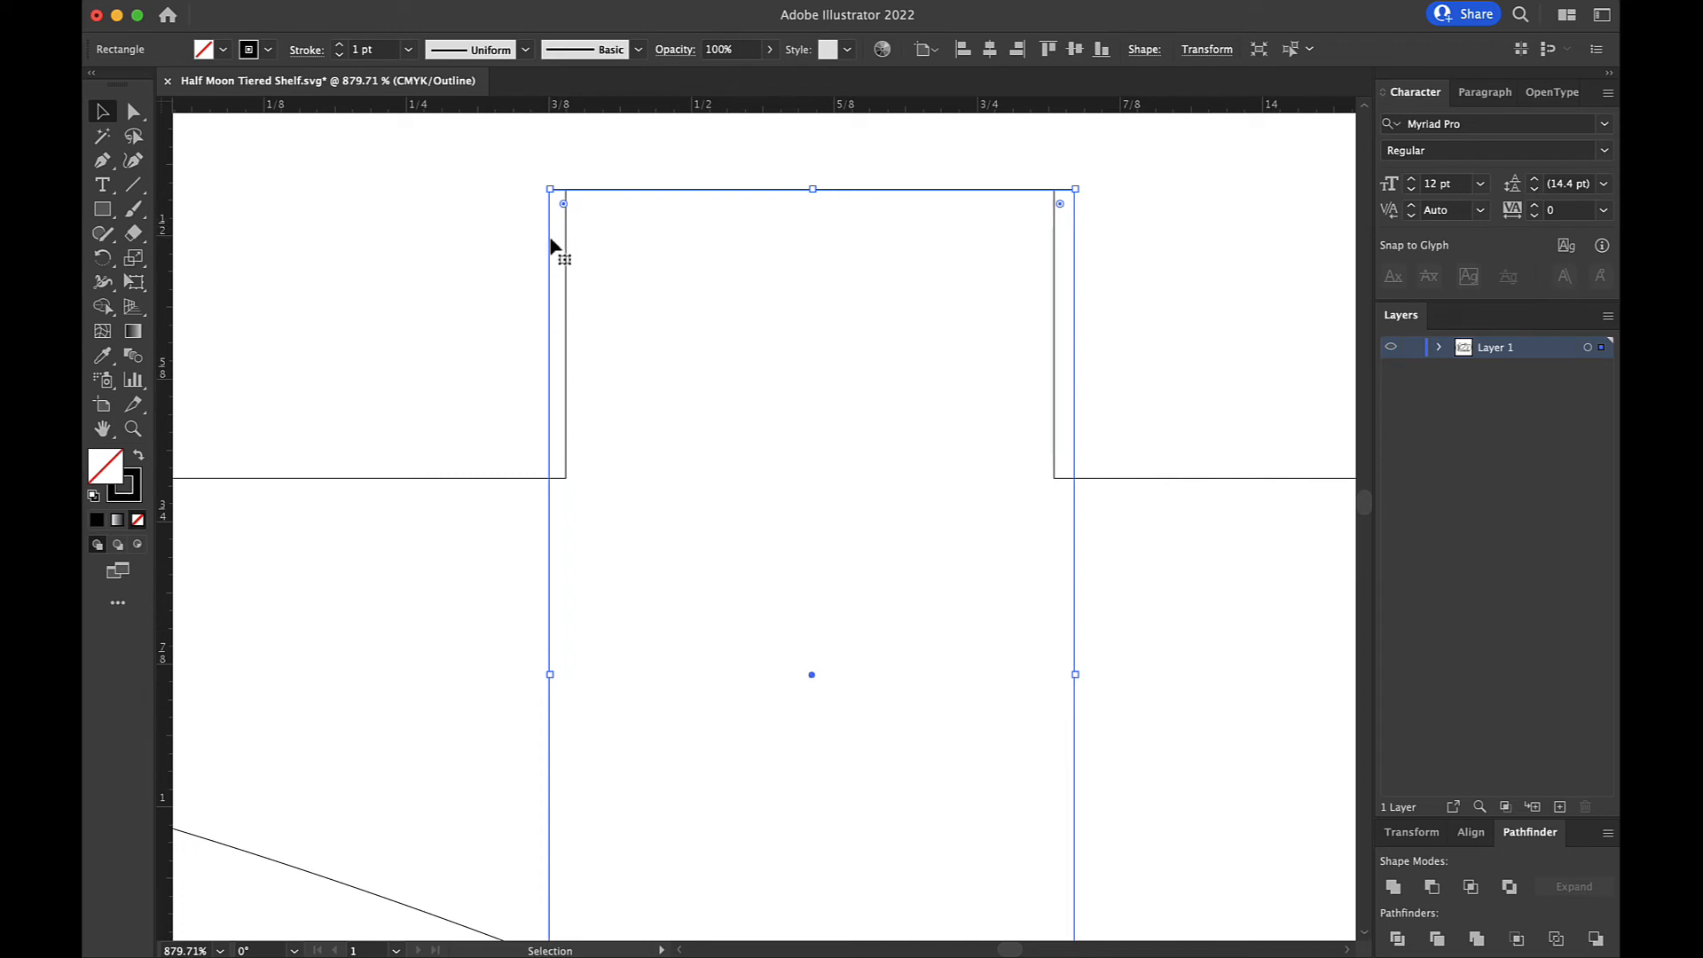
pyautogui.moveTo(587, 374)
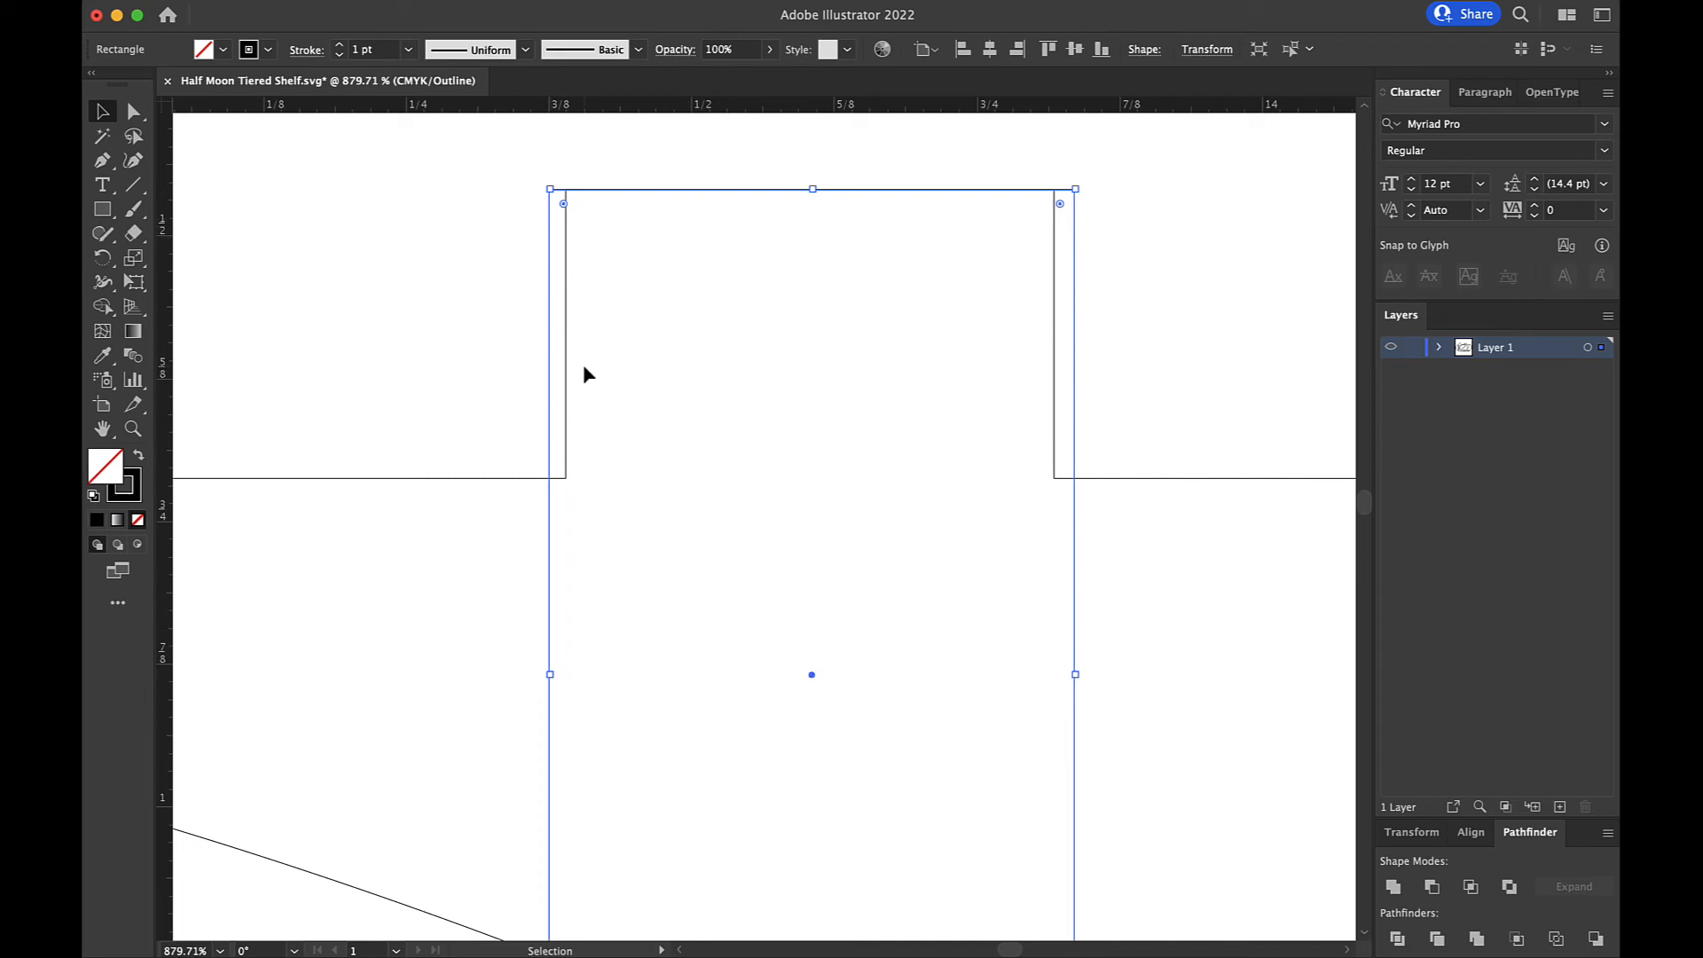
pyautogui.scroll(-3)
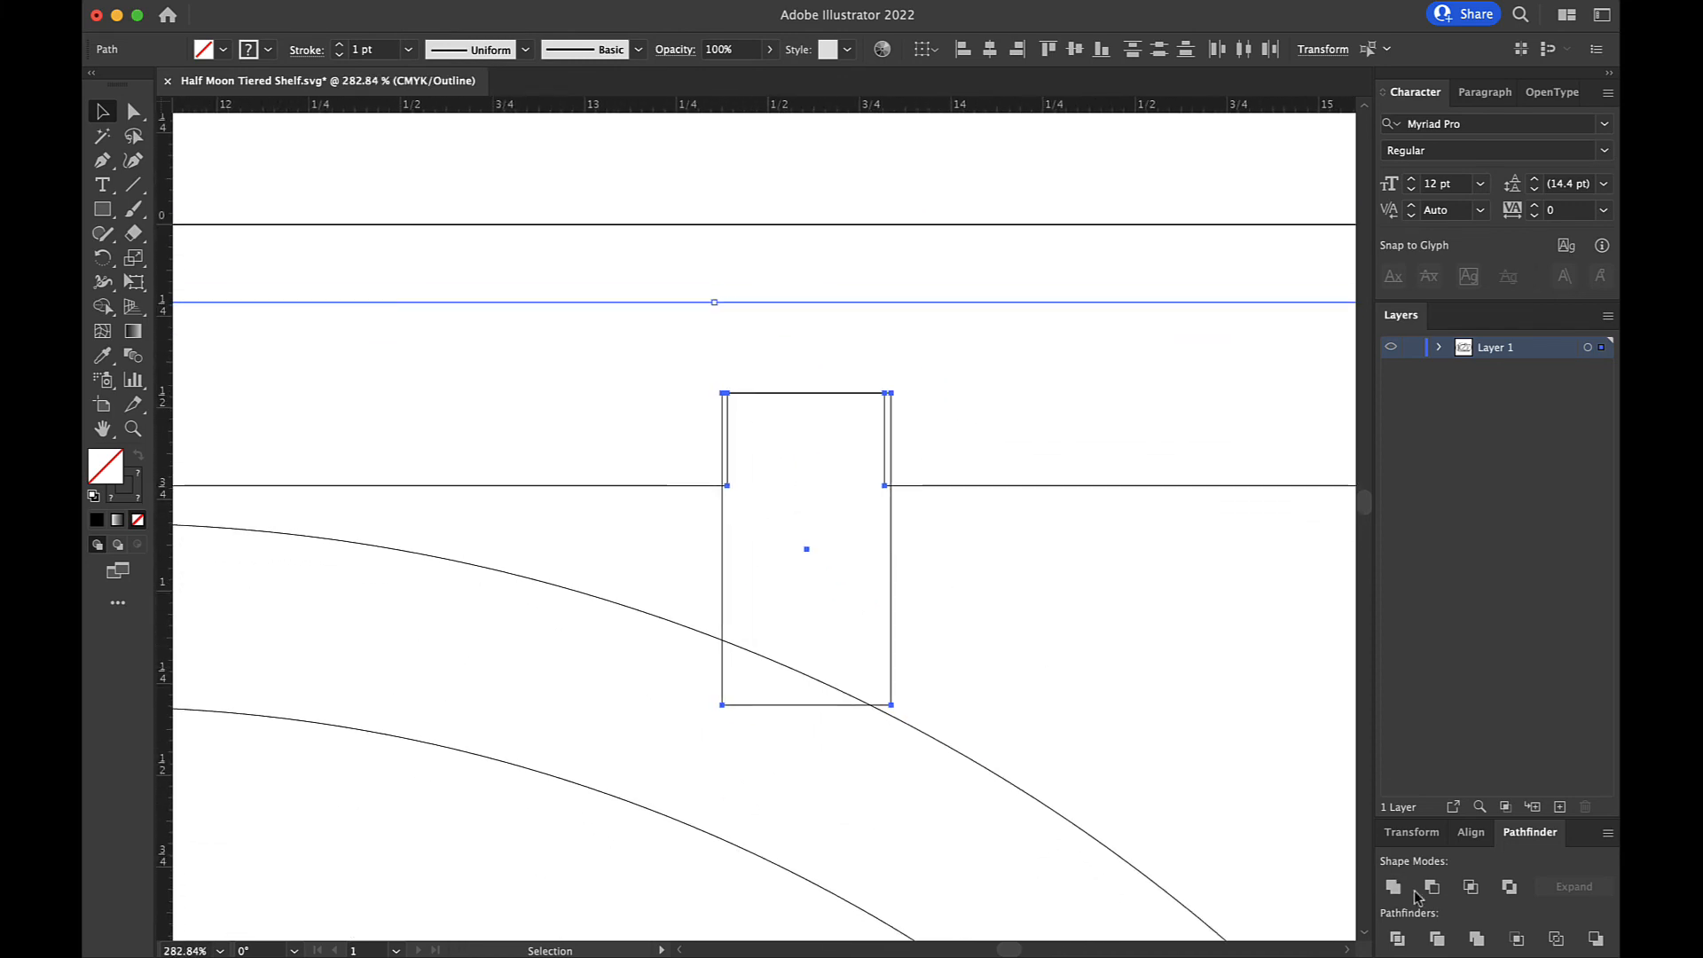
pyautogui.moveTo(1431, 886)
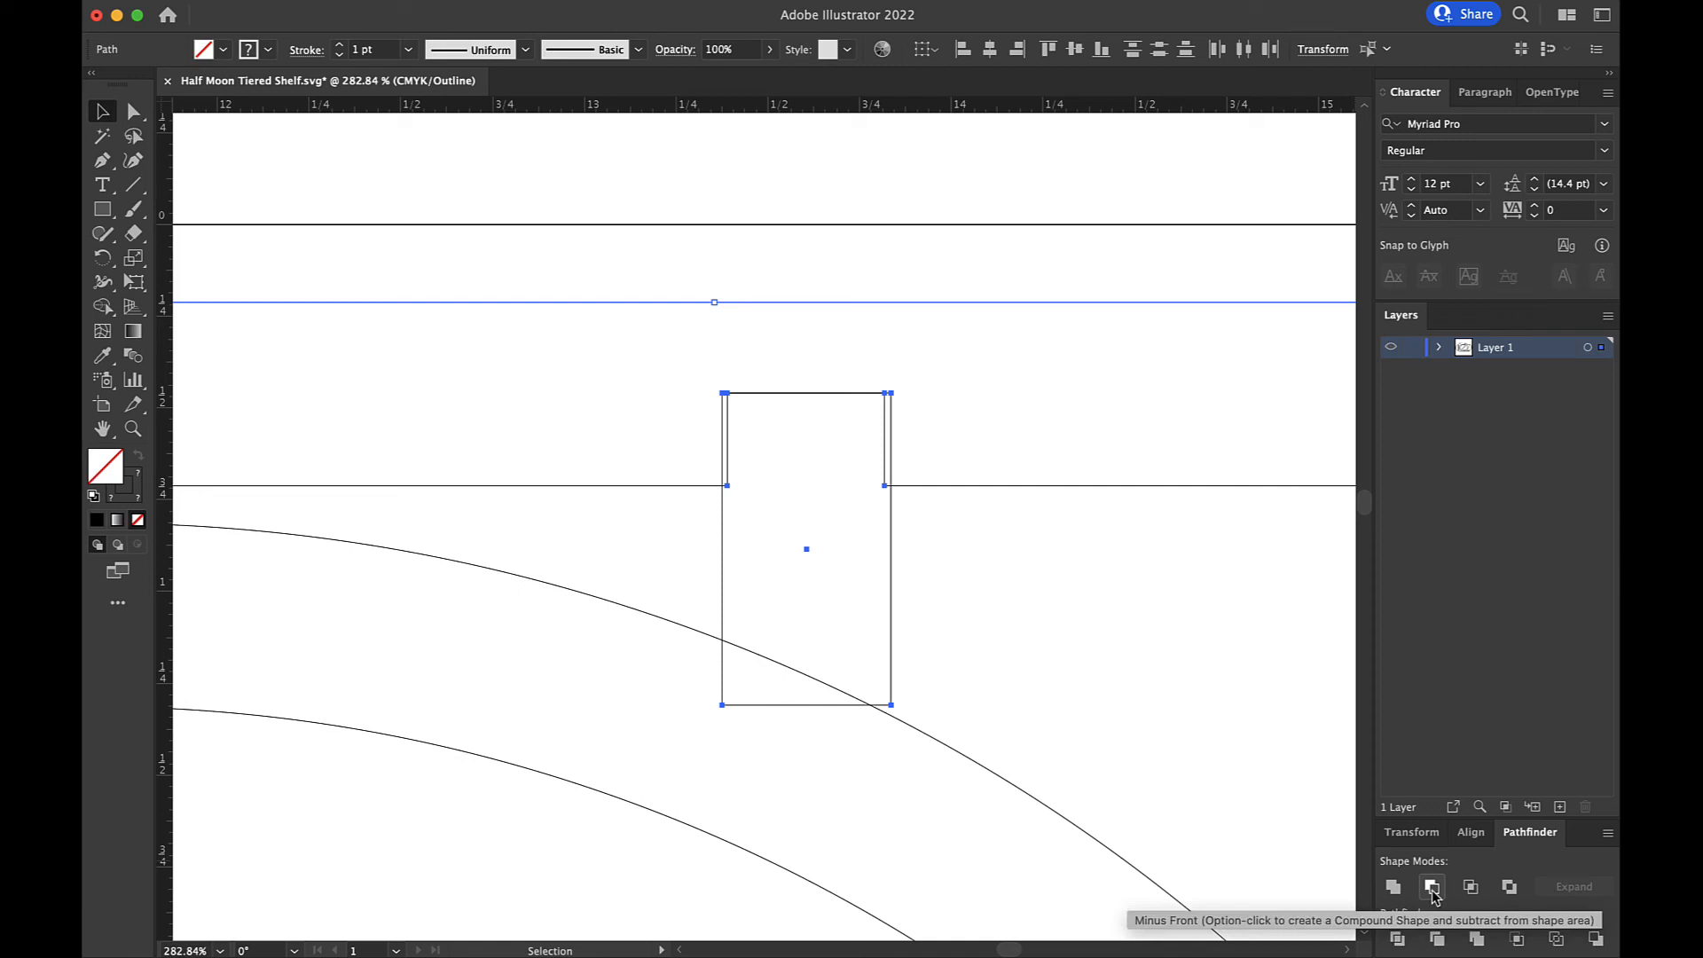
pyautogui.click(1432, 887)
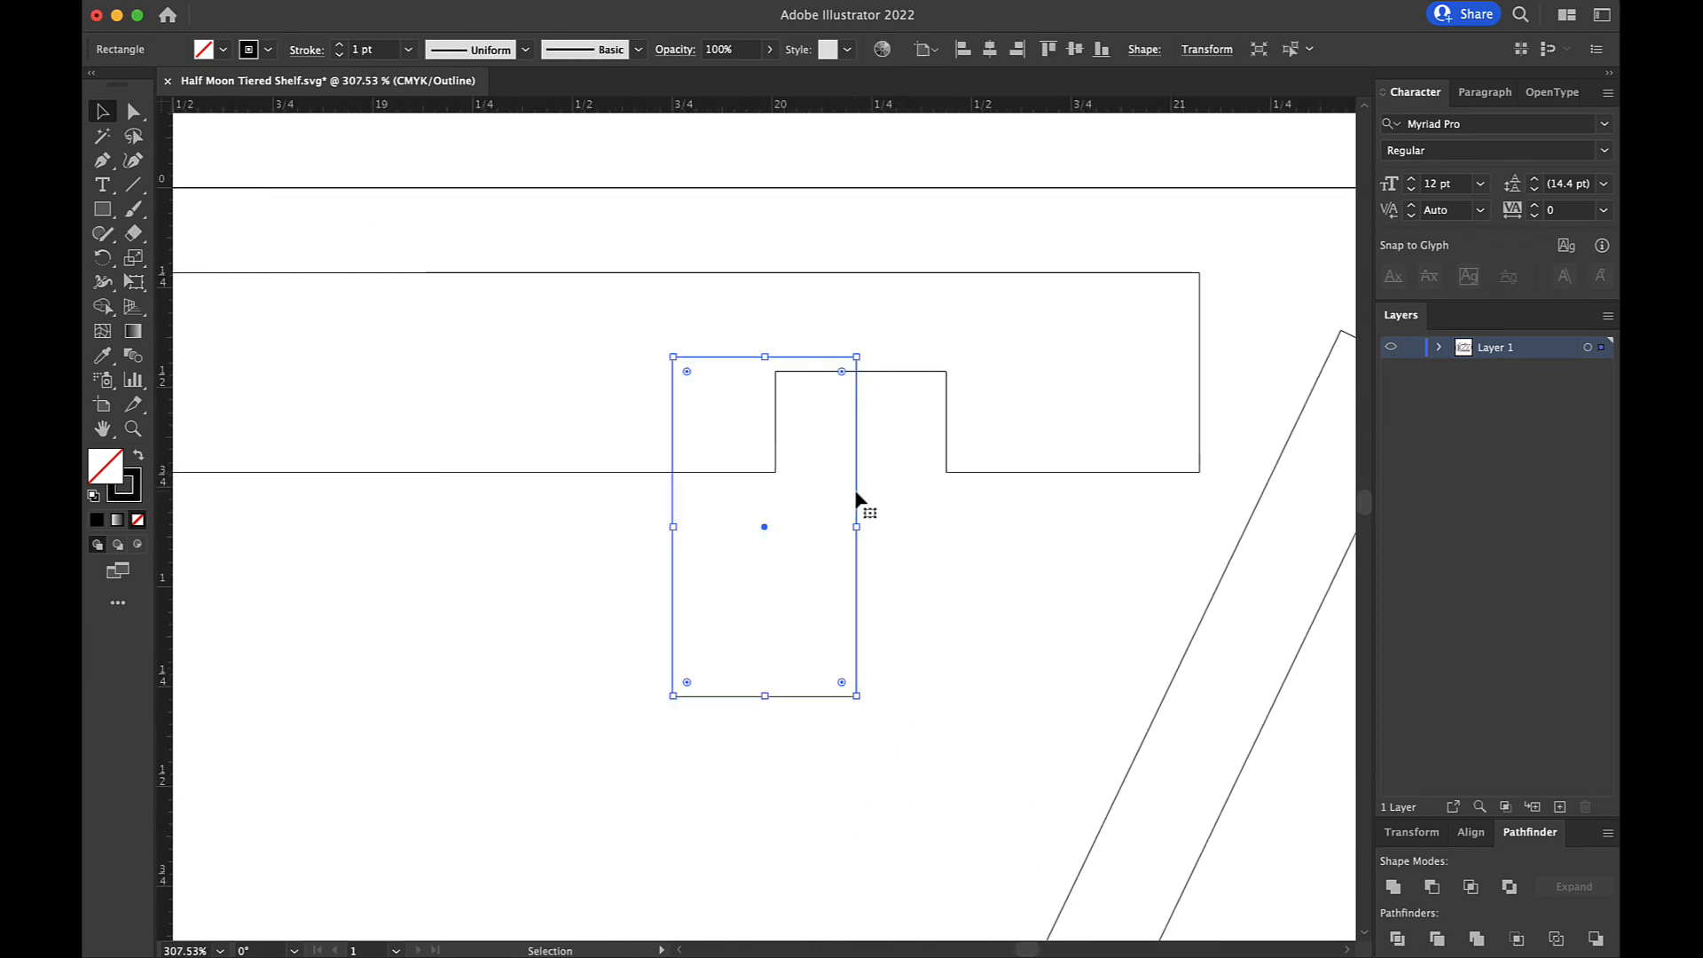
# - Place a rectangle over the next slot, deselect, and zoom out to the whole shelf
pyautogui.moveTo(763, 526); pyautogui.dragTo(858, 527)
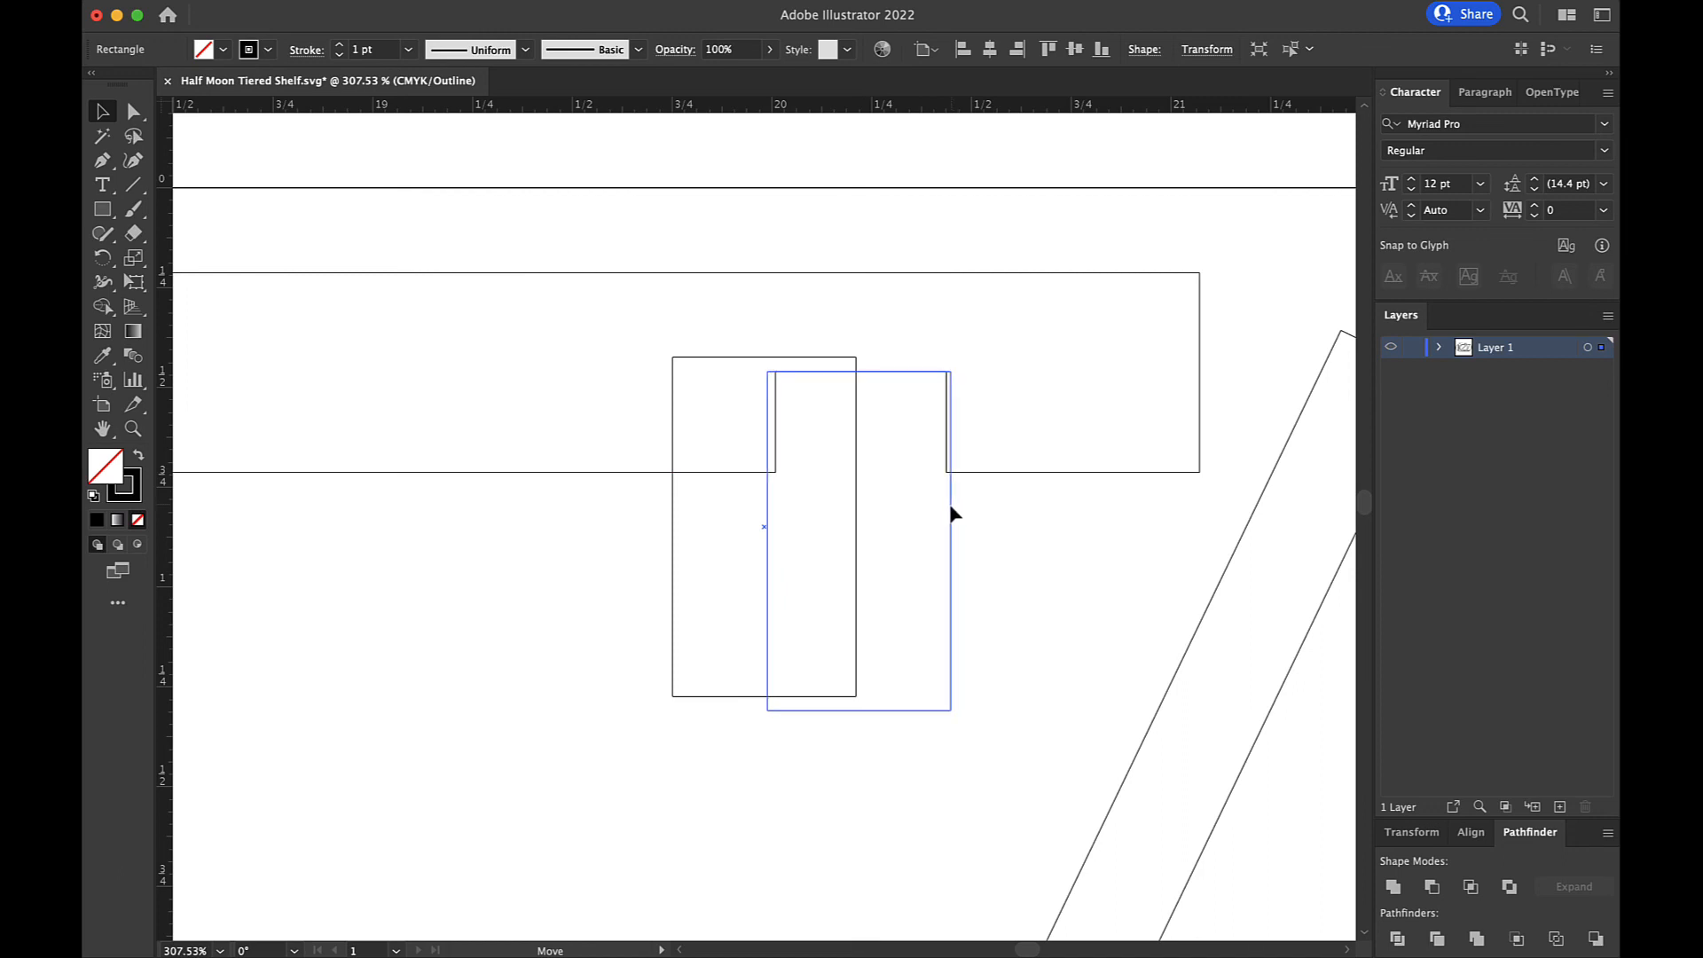
pyautogui.click(858, 533)
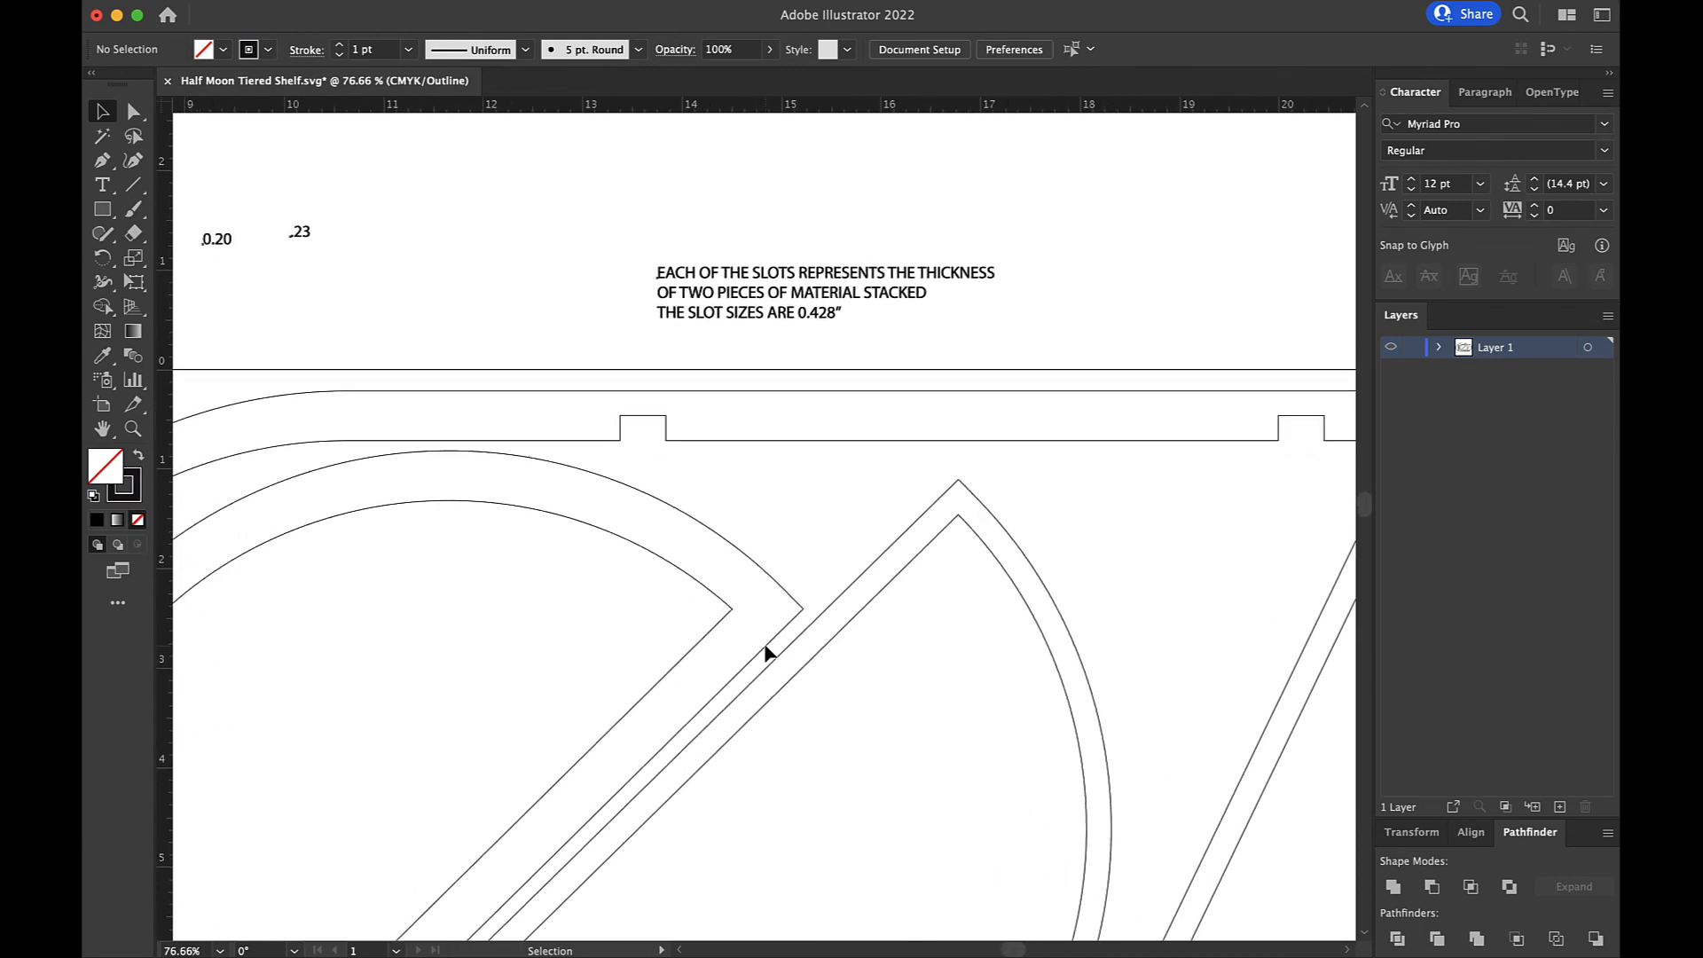
pyautogui.scroll(-3)
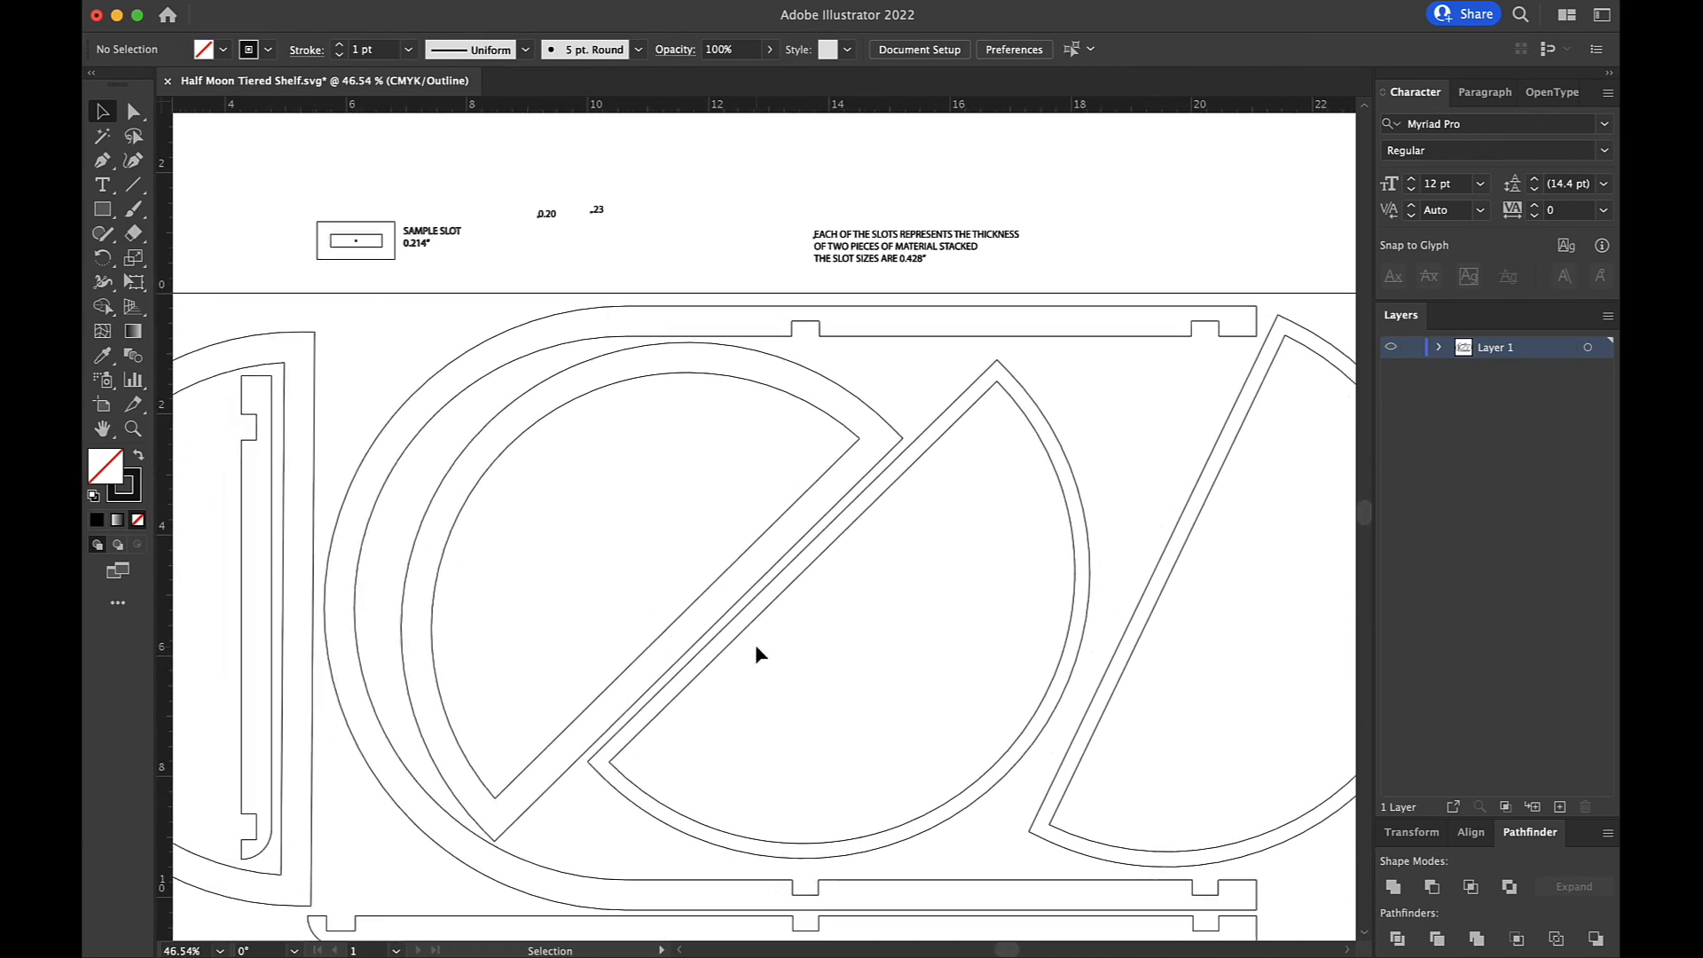